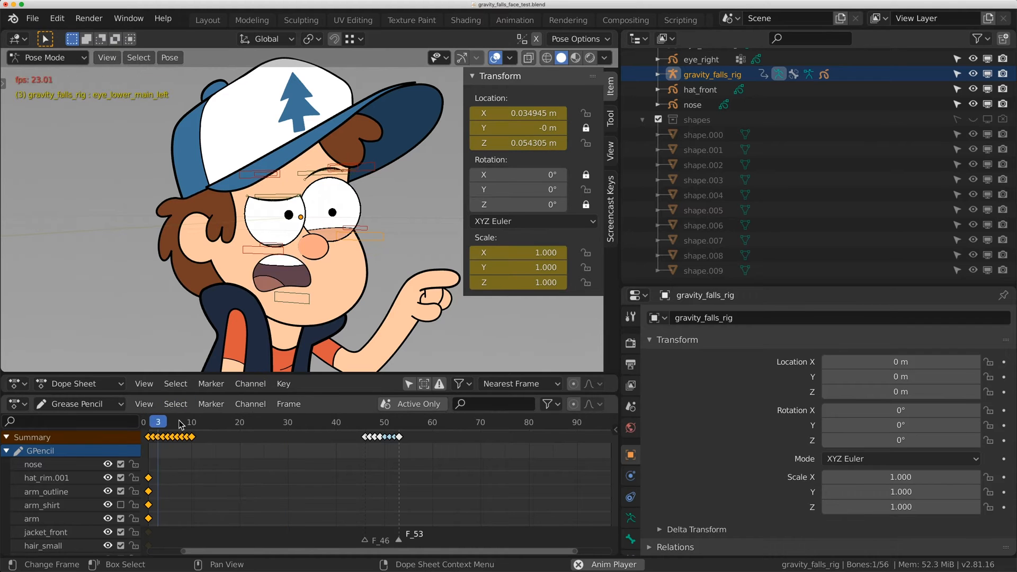
- Scrub the timeline back to frame 1, then forward to frame 62
{"action": "left_click", "coordinate": [148, 422]}
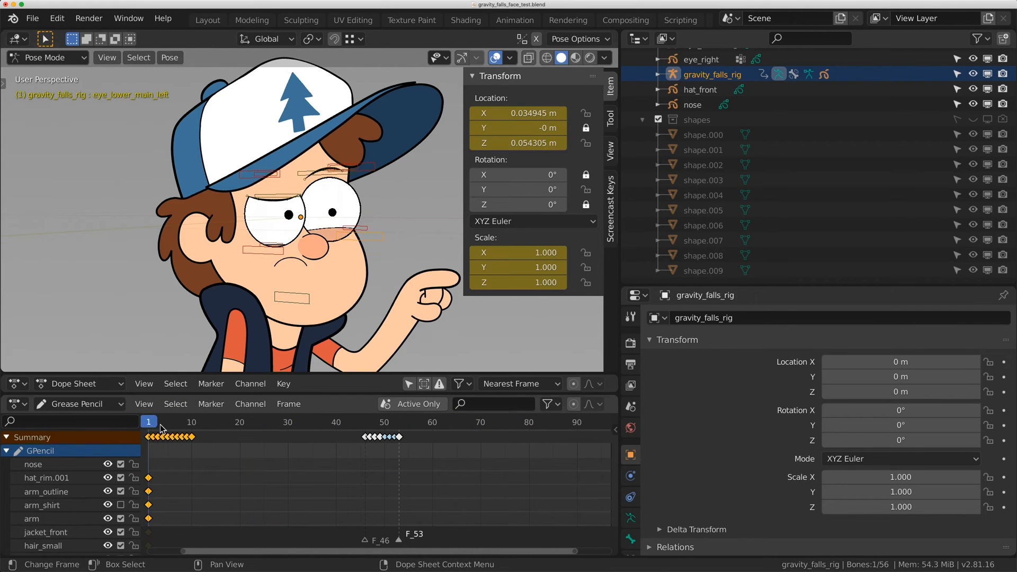
{"action": "left_click", "coordinate": [441, 421]}
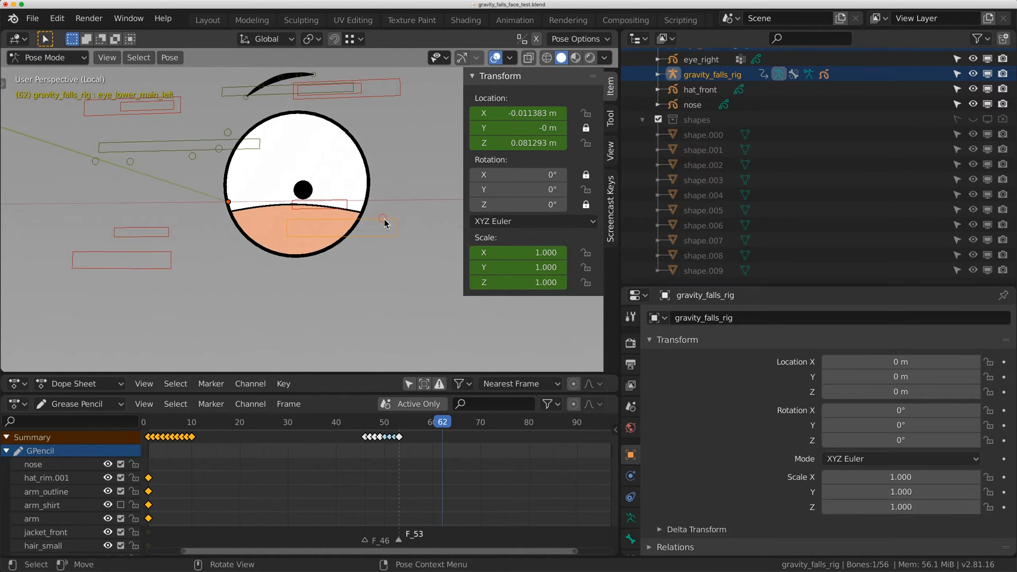
- Review the left eye's visual effects and layer list, toggling a setting on lid_left_top
{"action": "left_click_drag", "start_coordinate": [382, 219], "coordinate": [396, 285]}
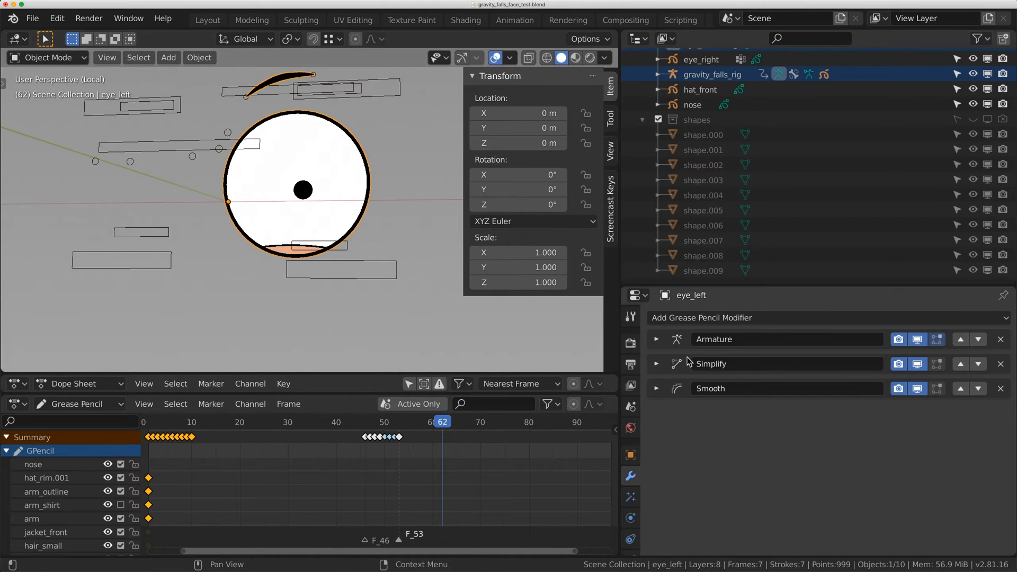
{"action": "left_click", "coordinate": [630, 515]}
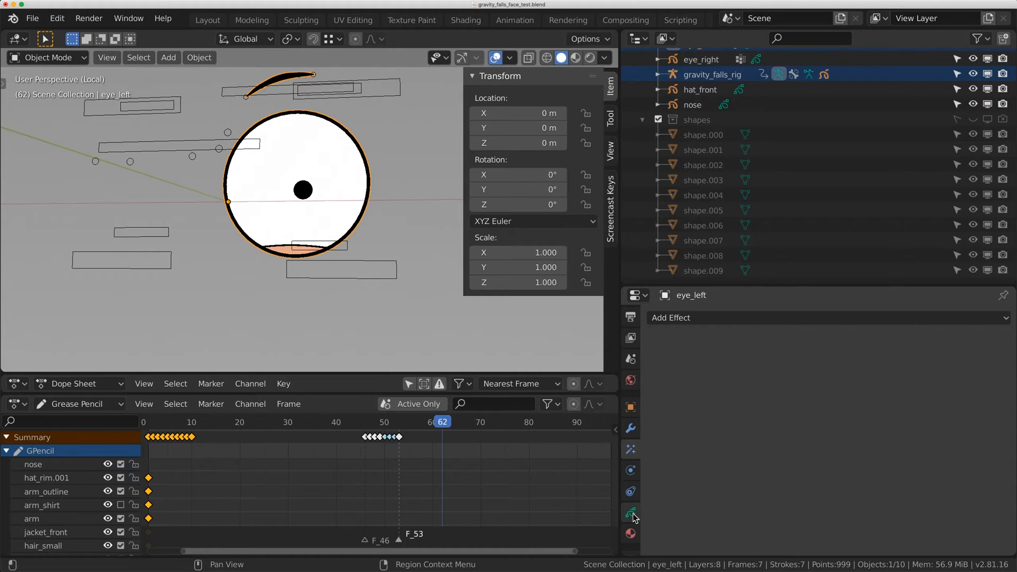
{"action": "left_click", "coordinate": [629, 513]}
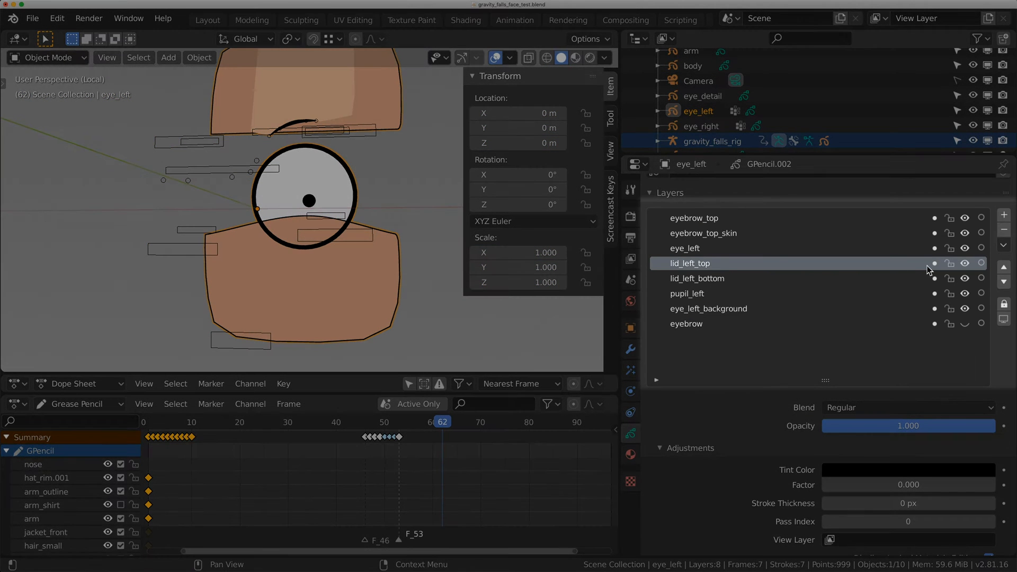
{"action": "left_click", "coordinate": [965, 264]}
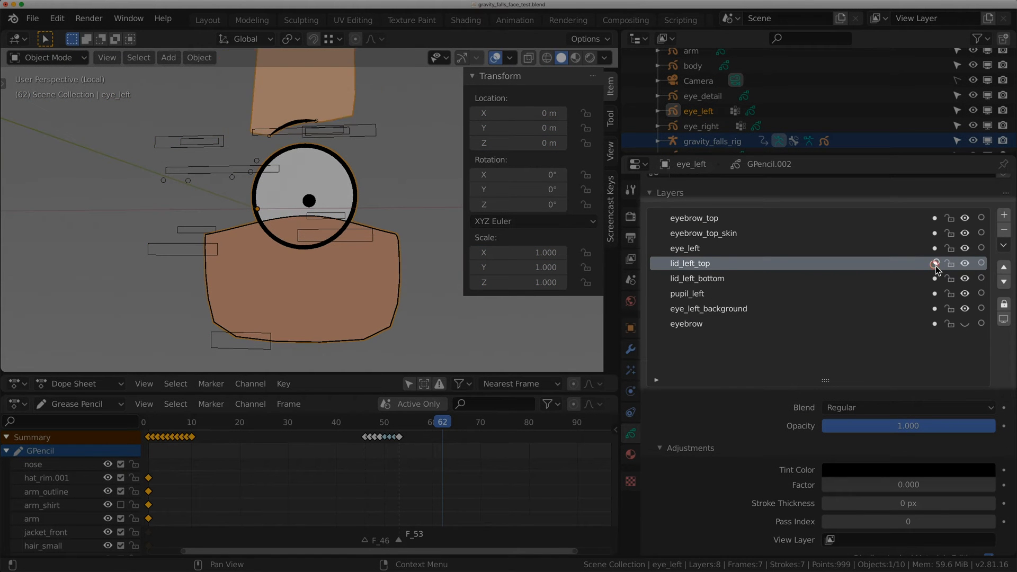
{"action": "left_click", "coordinate": [935, 264]}
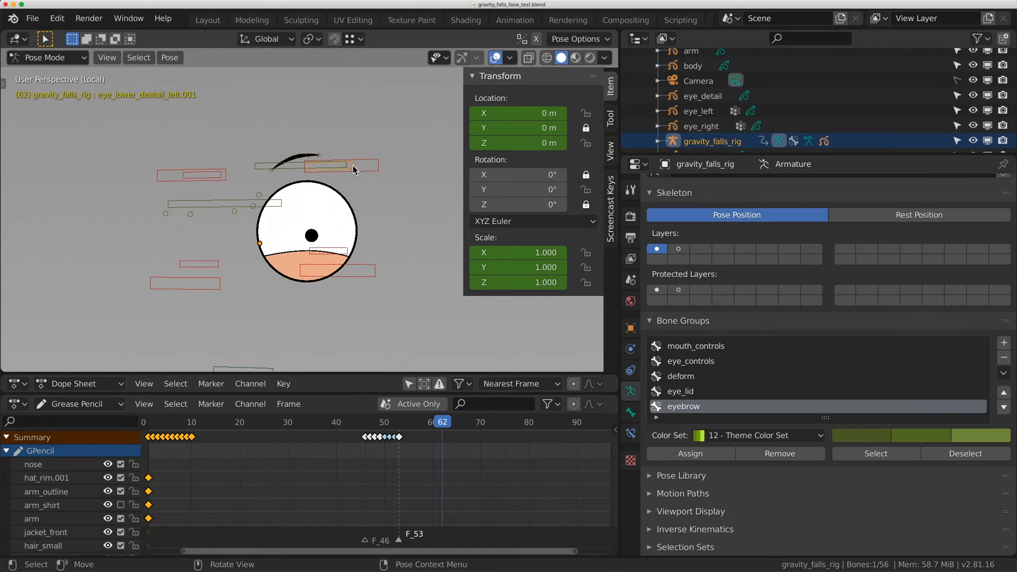
- Bring the whole face back into view and select the right eyebrow controller
{"action": "left_click_drag", "start_coordinate": [354, 170], "coordinate": [356, 213]}
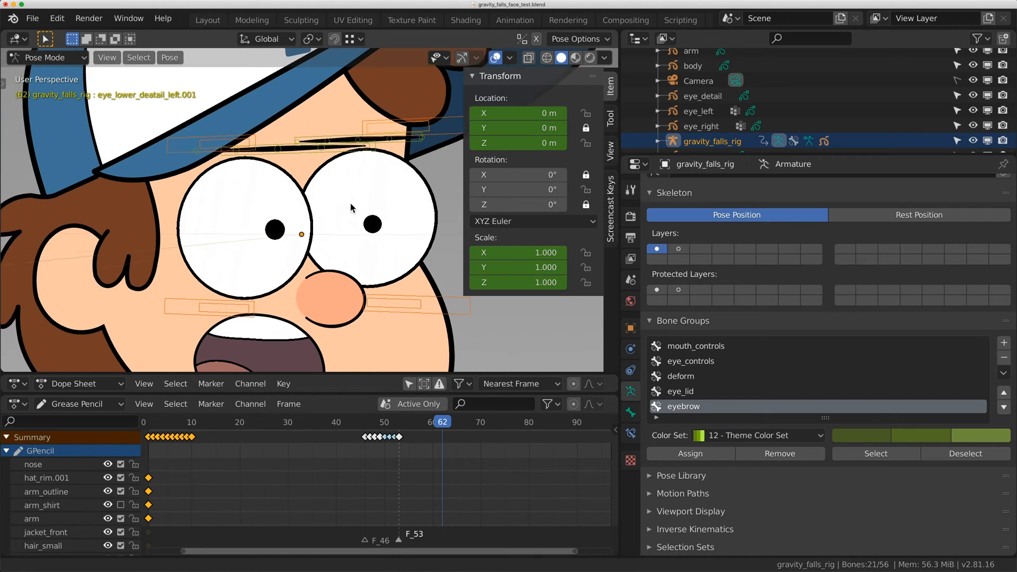
{"action": "left_click", "coordinate": [268, 422]}
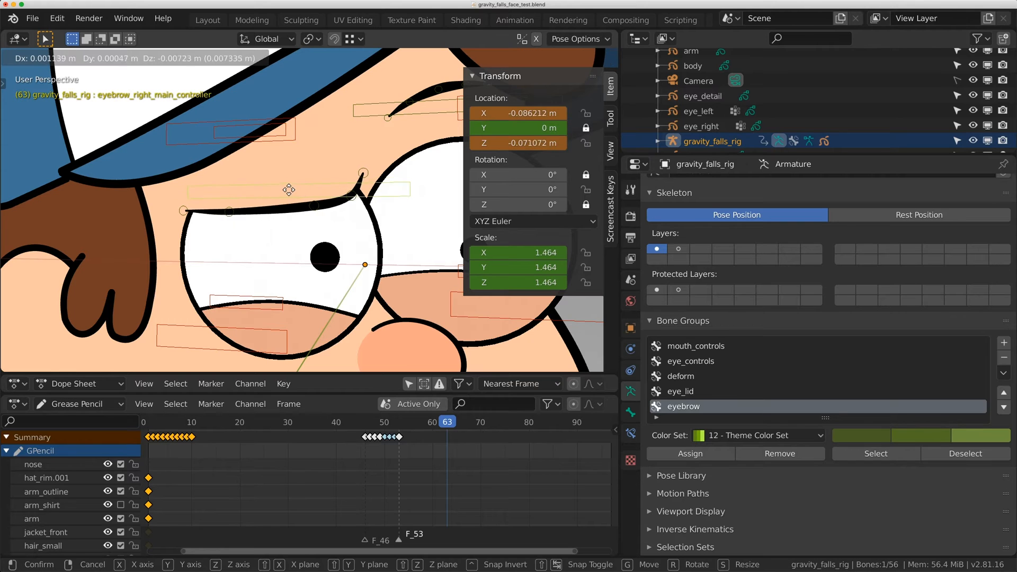
- Pull the right eyebrow controller down over the eye and reposition it
{"action": "left_click_drag", "start_coordinate": [289, 189], "coordinate": [289, 245]}
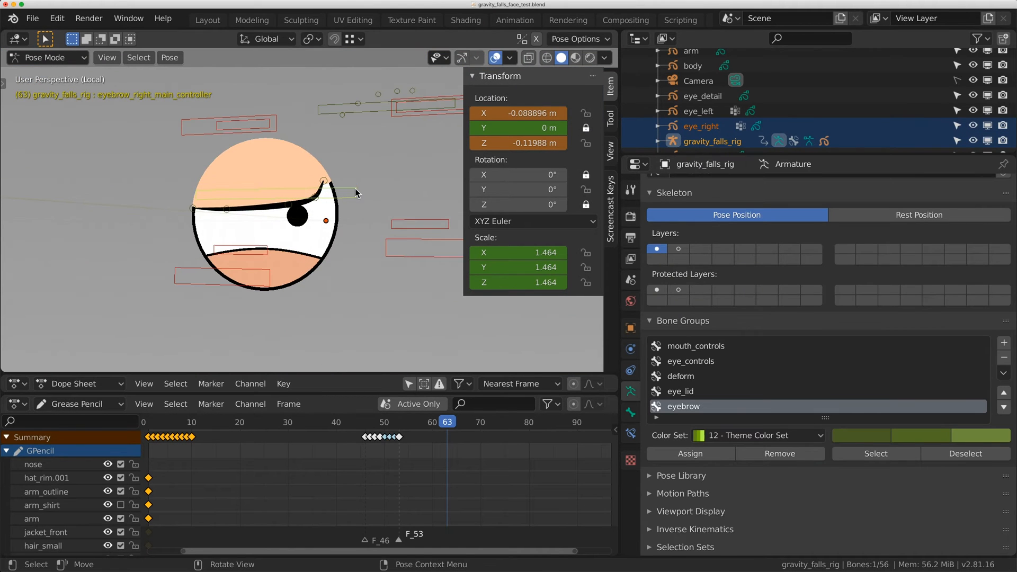
{"action": "left_click_drag", "start_coordinate": [324, 182], "coordinate": [382, 208]}
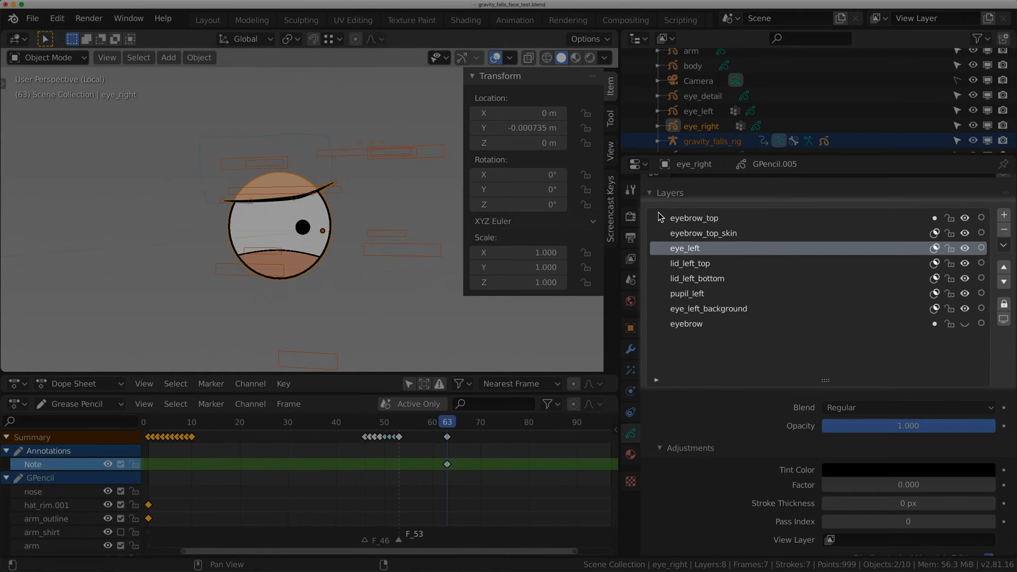
- Pick the eyebrow_top_skin layer and move Bone.020 to form a scowl
{"action": "left_click", "coordinate": [704, 233]}
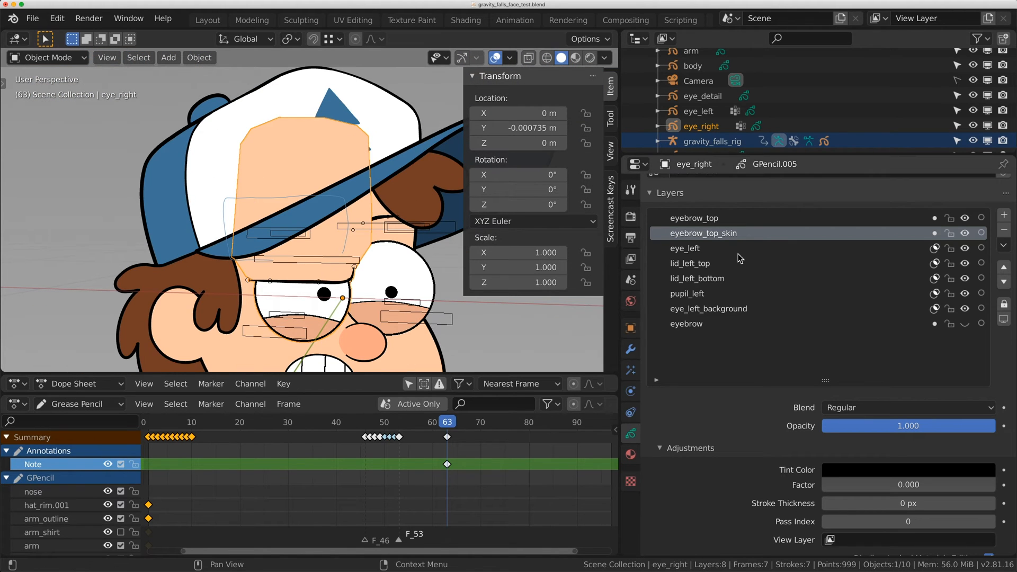
{"action": "mouse_move", "coordinate": [919, 248]}
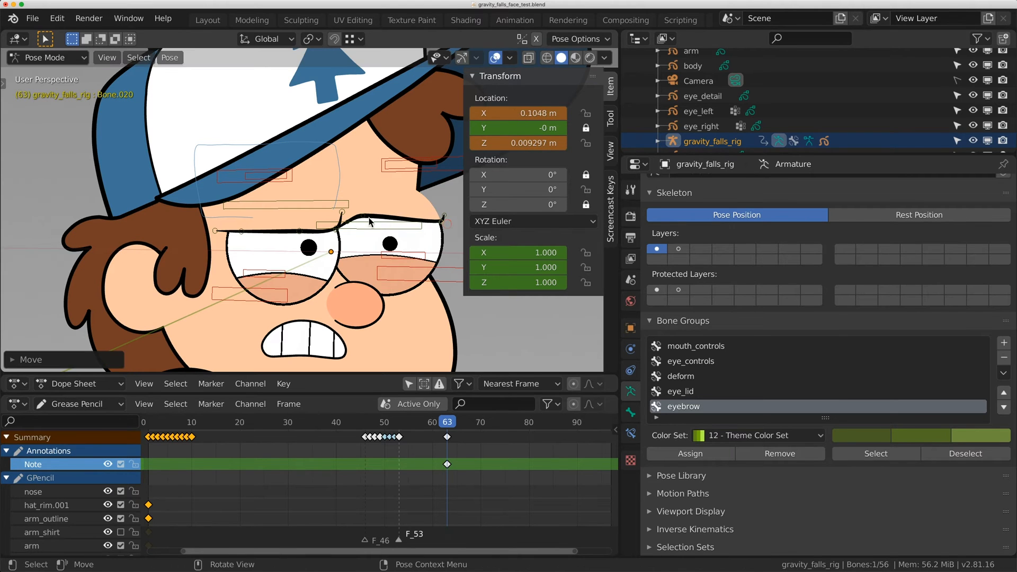
{"action": "left_click", "coordinate": [373, 228]}
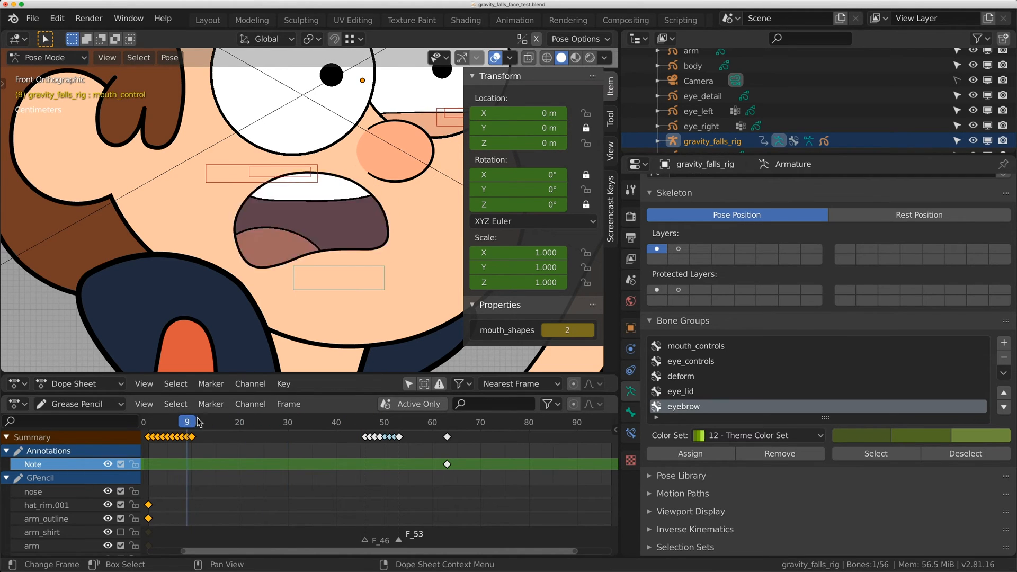
- At a later frame, step the mouth_shapes value to preview different mouth drawings
{"action": "left_click", "coordinate": [231, 422]}
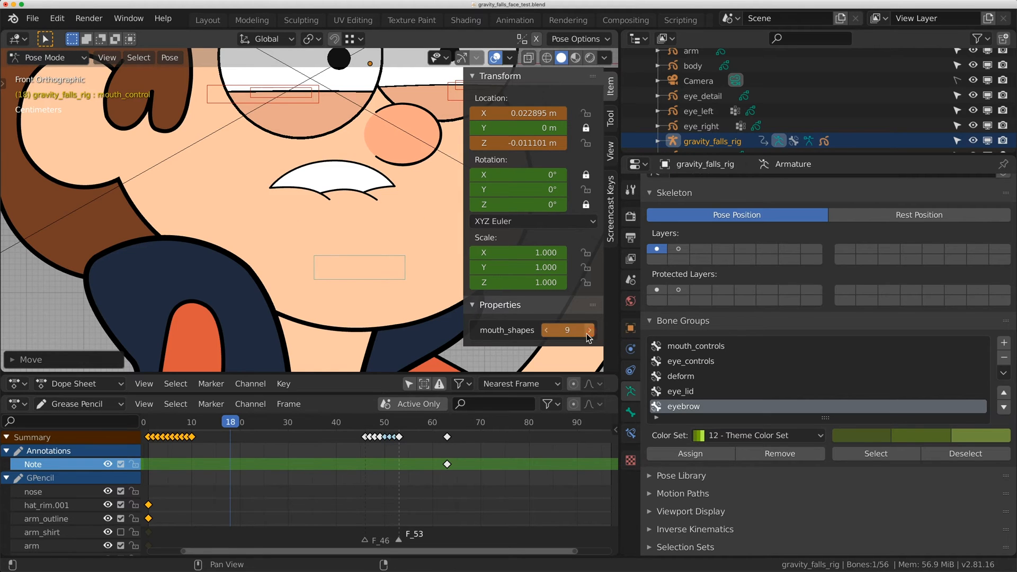
{"action": "left_click", "coordinate": [546, 330]}
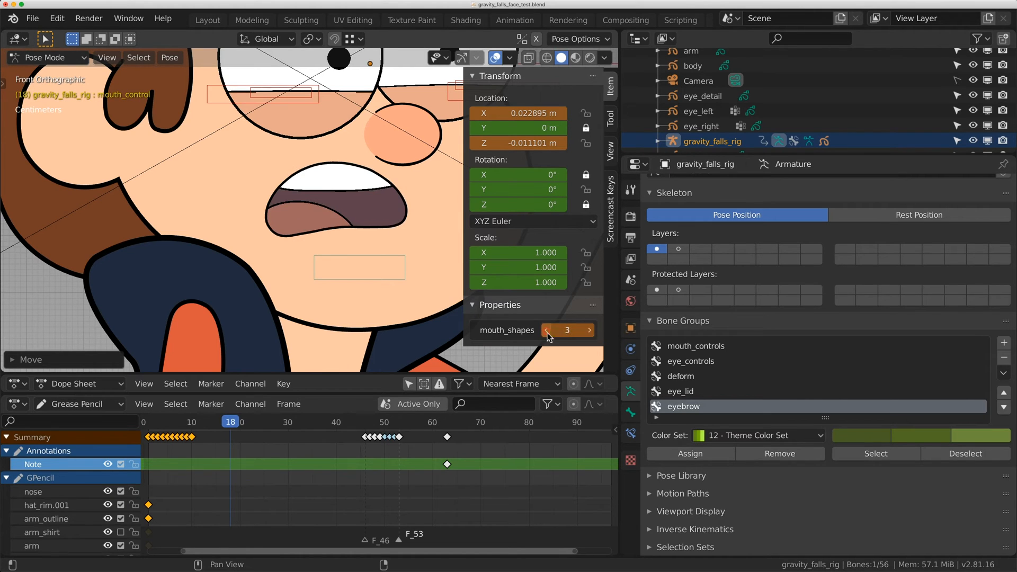
{"action": "left_click", "coordinate": [547, 330]}
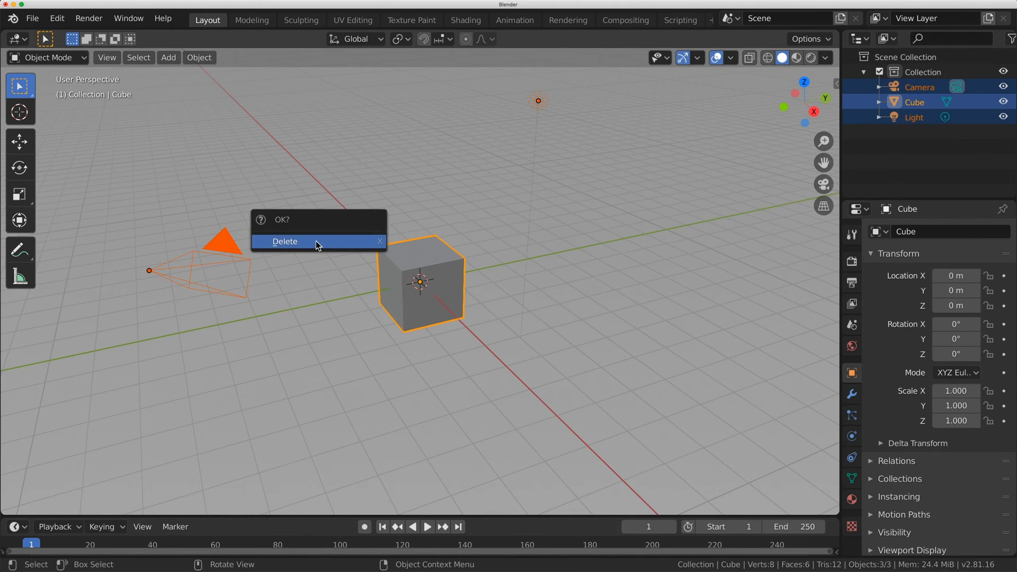
- Delete the default camera, cube and light, and show the Grease Pencil dope sheet below
{"action": "left_click", "coordinate": [284, 241]}
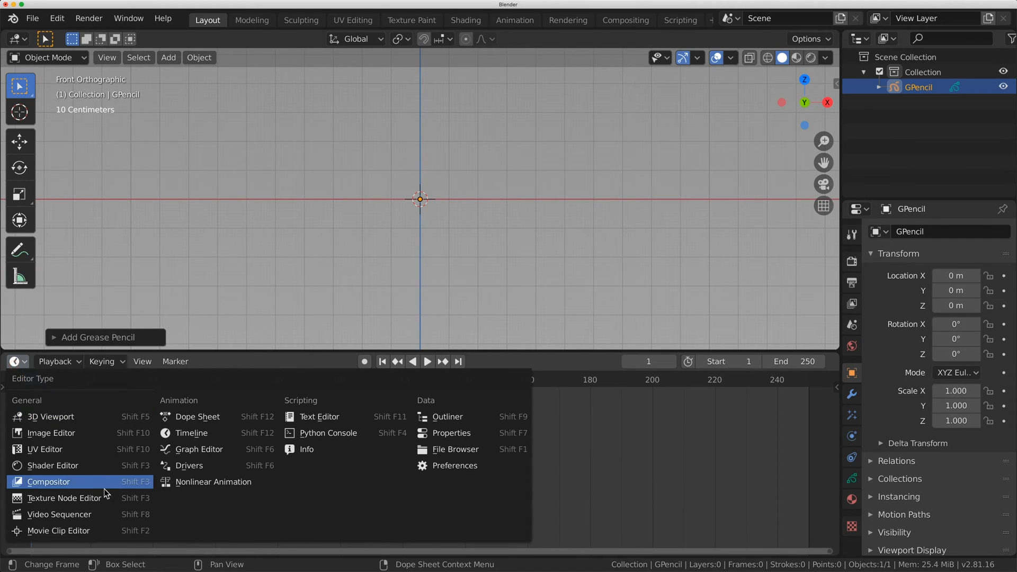
{"action": "left_click", "coordinate": [197, 416]}
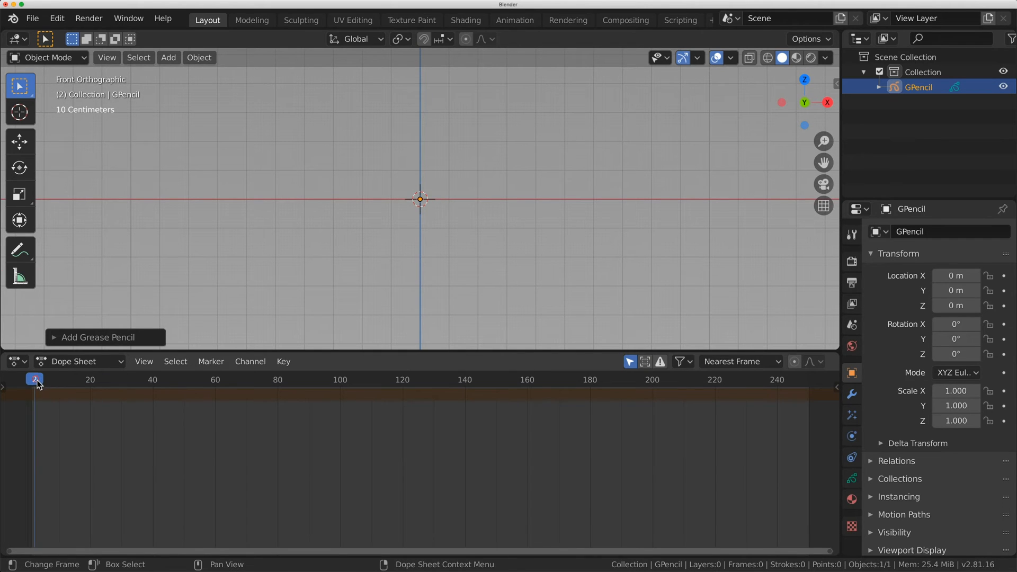
{"action": "left_click", "coordinate": [77, 361]}
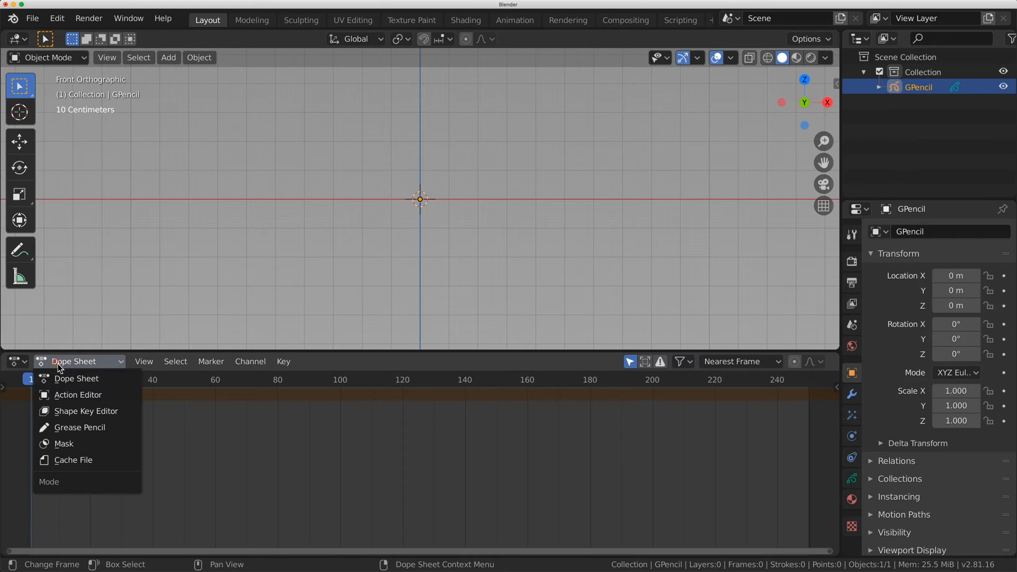
{"action": "left_click", "coordinate": [79, 427]}
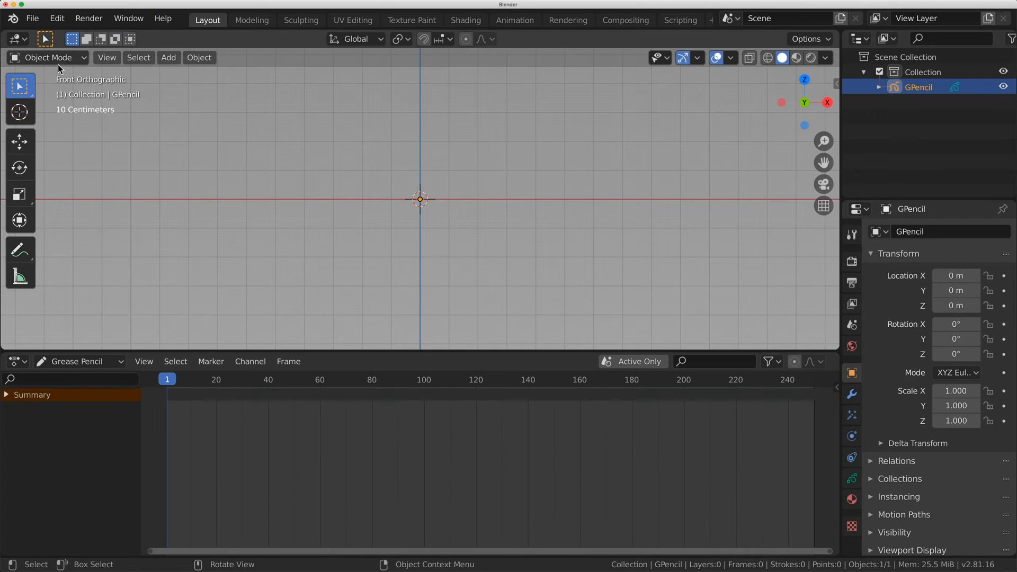
- Draw a circle in Draw mode and give it a blue fill colour
{"action": "left_click", "coordinate": [47, 57]}
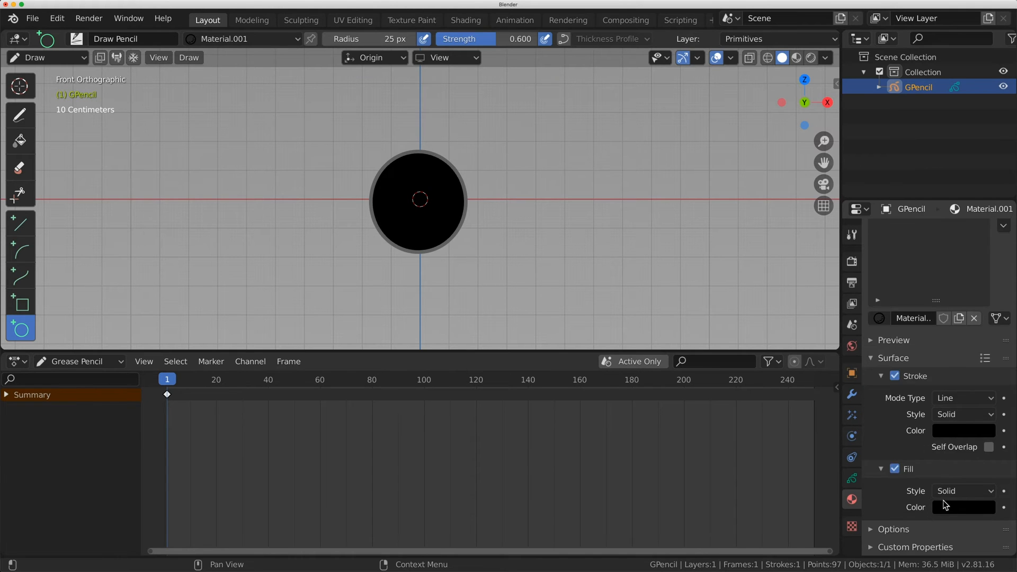
{"action": "left_click", "coordinate": [963, 507]}
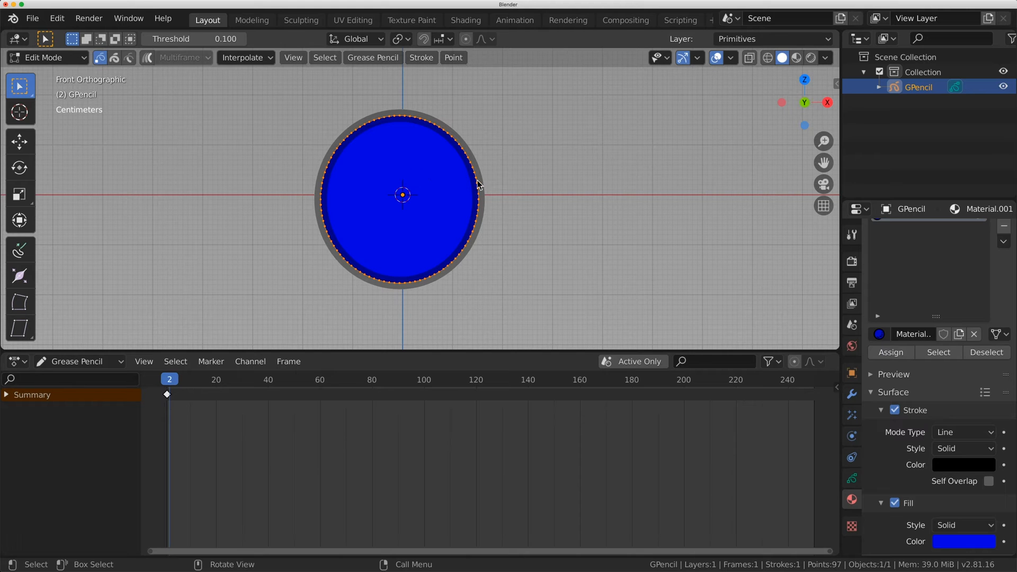
- Shift the circle left of centre on frame 2, then return to drawing on frame 3
{"action": "left_click_drag", "start_coordinate": [402, 195], "coordinate": [331, 194]}
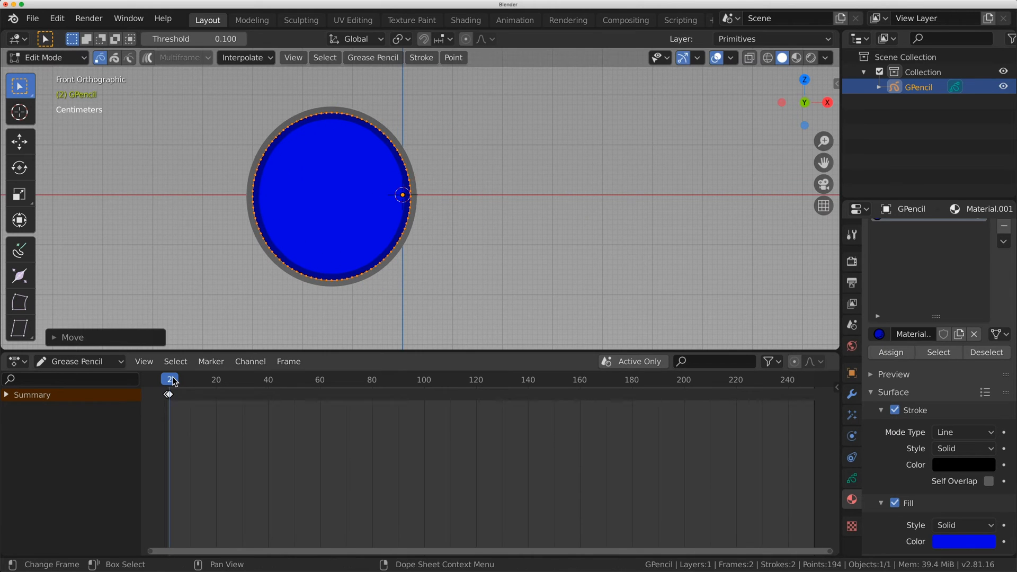
{"action": "left_click", "coordinate": [46, 57]}
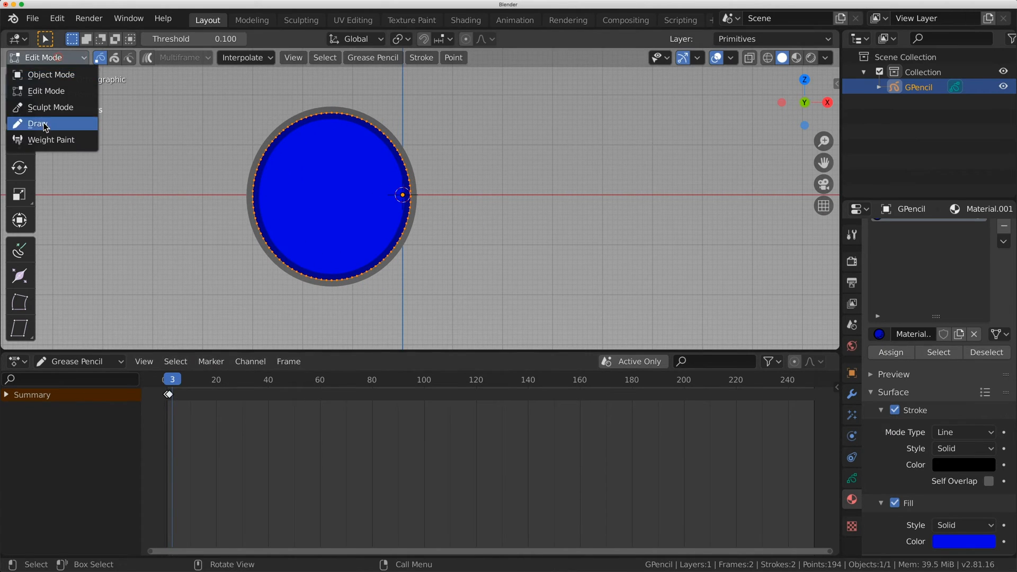
{"action": "left_click", "coordinate": [37, 123]}
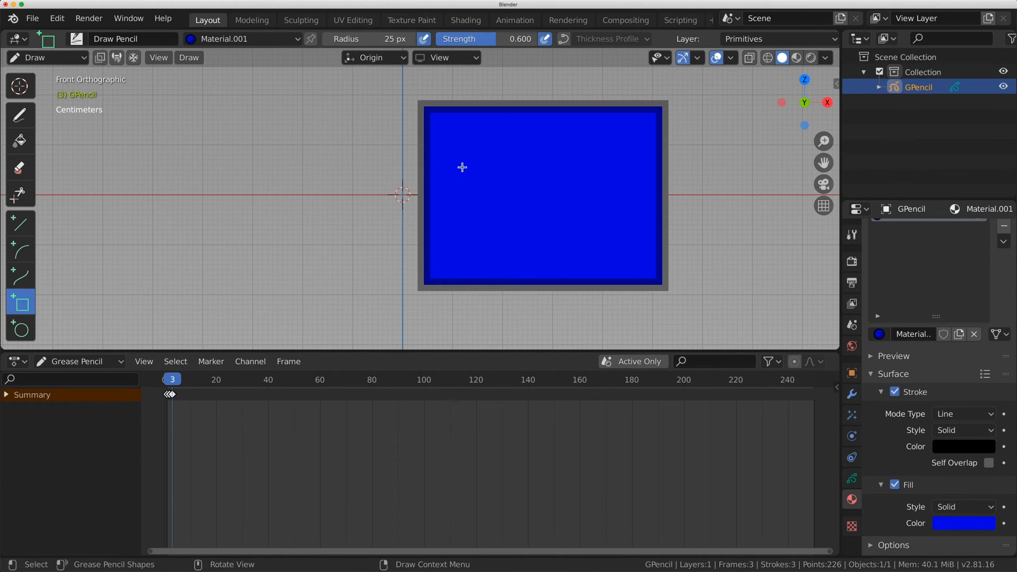
{"action": "mouse_move", "coordinate": [463, 272]}
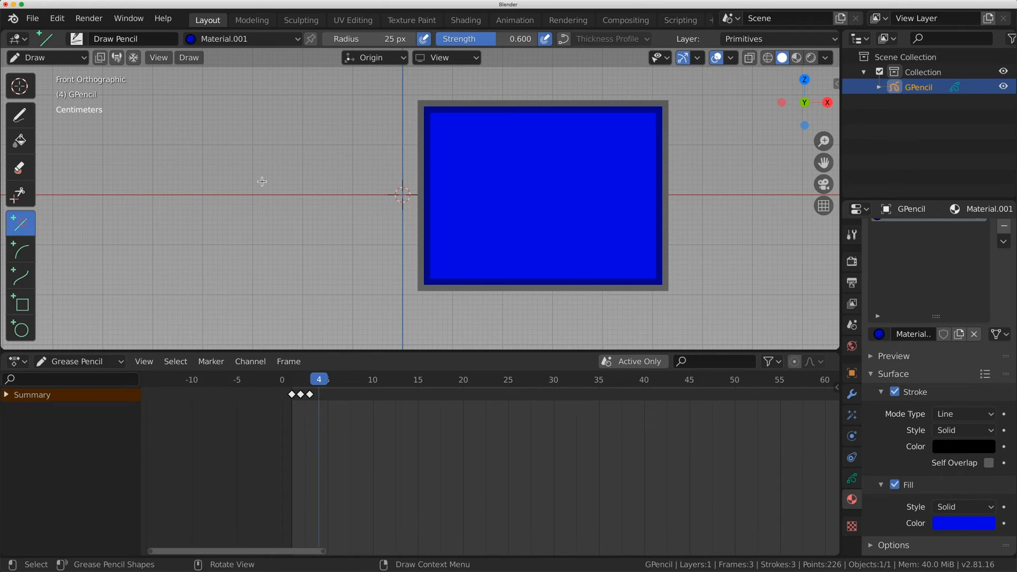
- Draw a triangle on frame 4, recheck frame 2, and show Modifier Properties
{"action": "left_click_drag", "start_coordinate": [209, 238], "coordinate": [261, 157]}
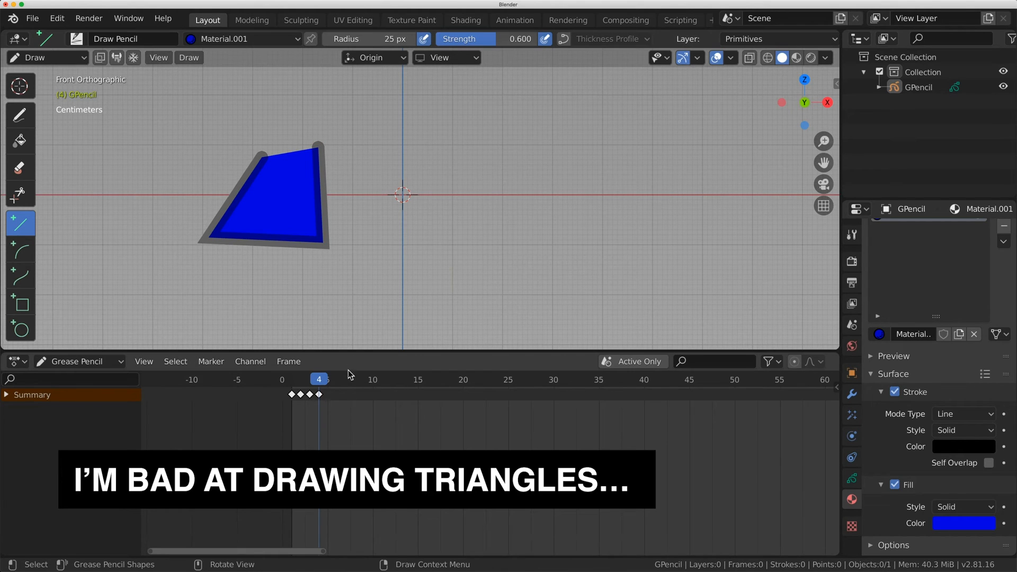
{"action": "left_click", "coordinate": [300, 379]}
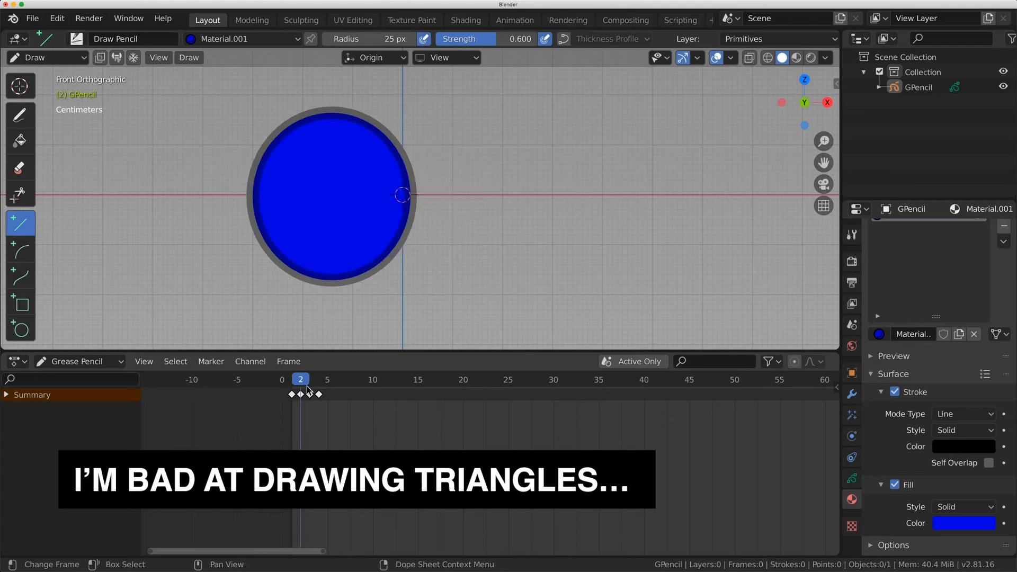
{"action": "left_click", "coordinate": [852, 394]}
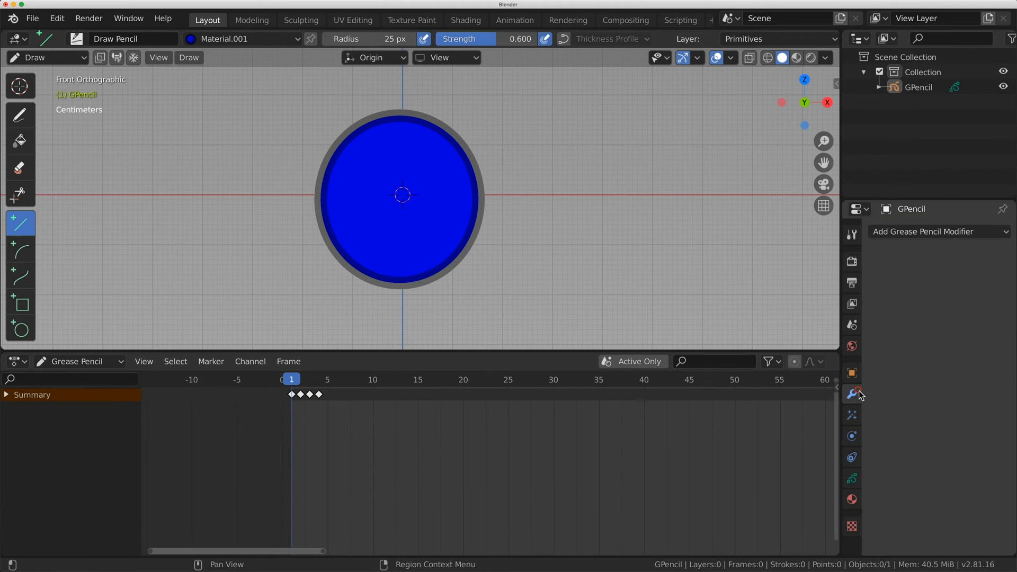
- Add a Time Offset modifier to GPencil and view the triangle on frame 4
{"action": "left_click", "coordinate": [937, 231]}
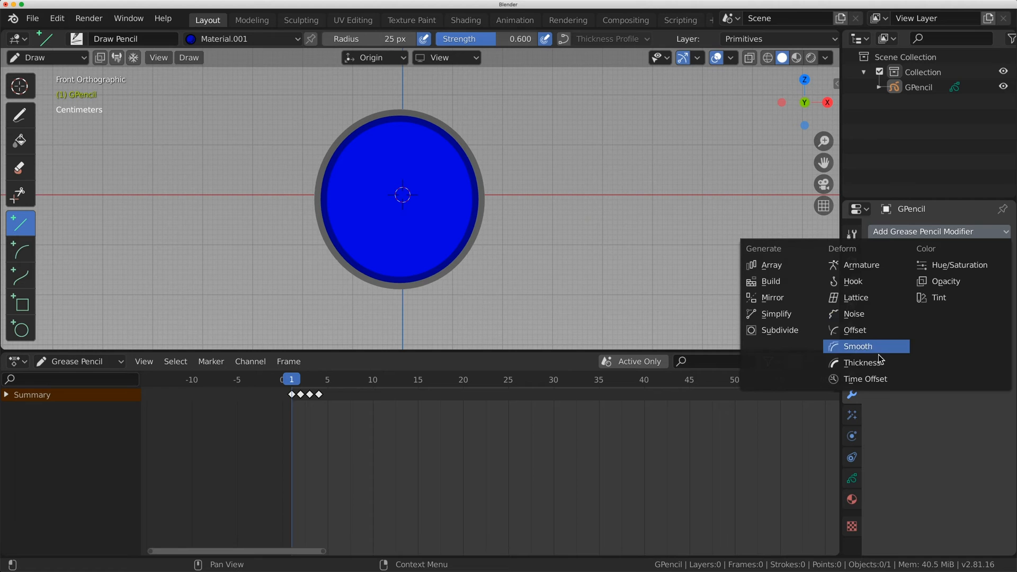
{"action": "mouse_move", "coordinate": [865, 379]}
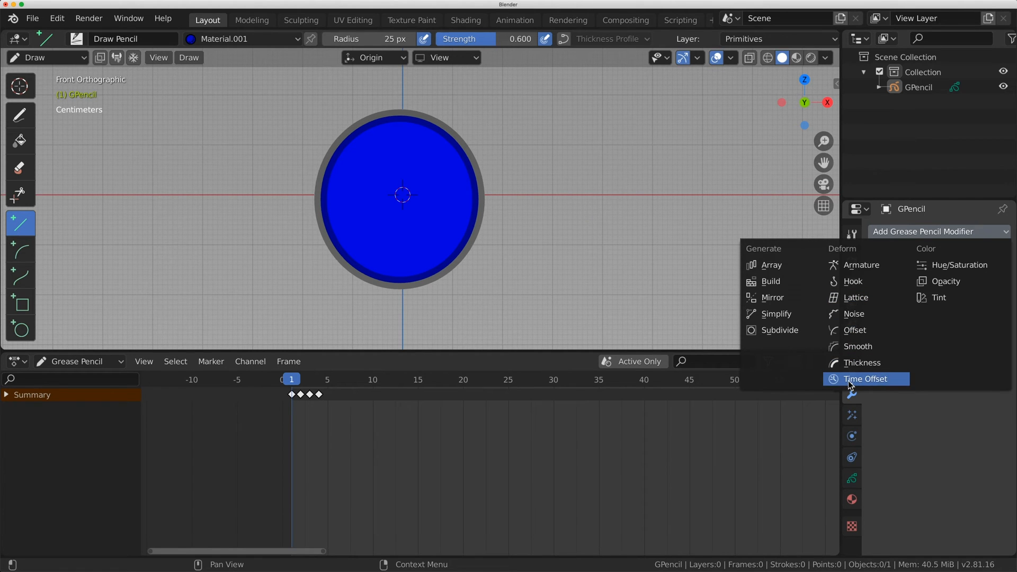
{"action": "left_click", "coordinate": [866, 379]}
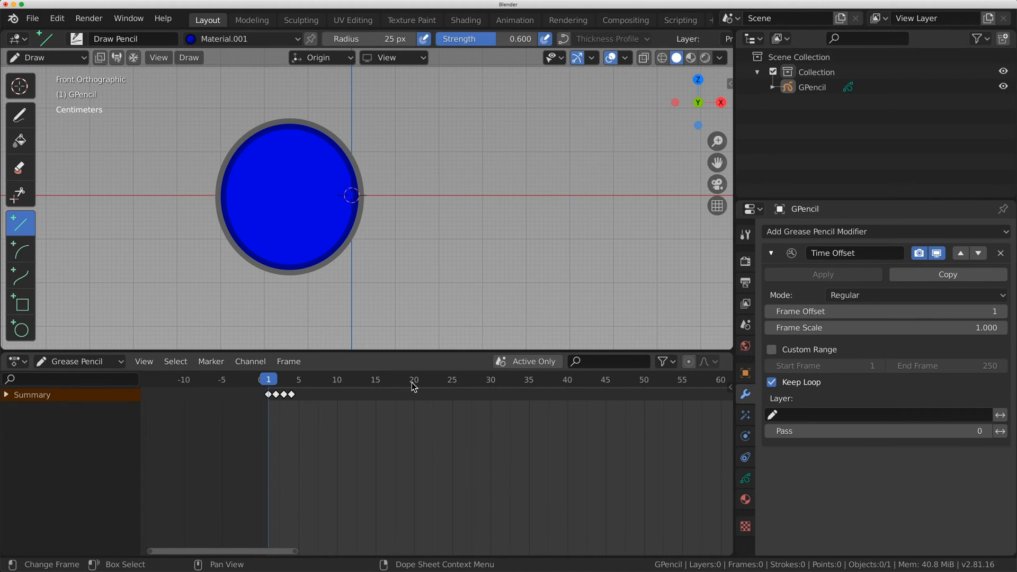
{"action": "left_click", "coordinate": [291, 379]}
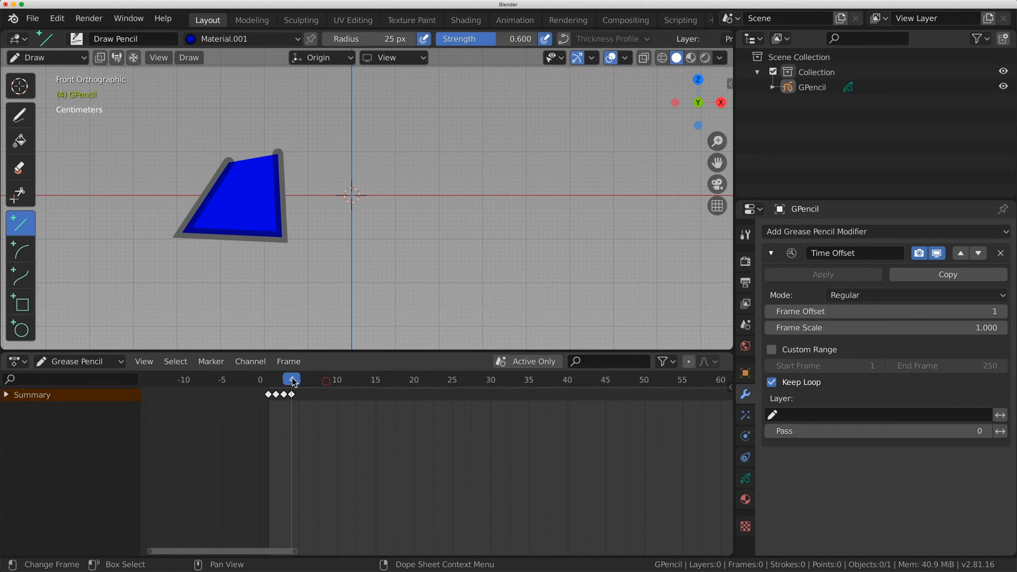
- At frame 20, set the Time Offset mode to Fixed Frame with frame 3
{"action": "left_click", "coordinate": [414, 380]}
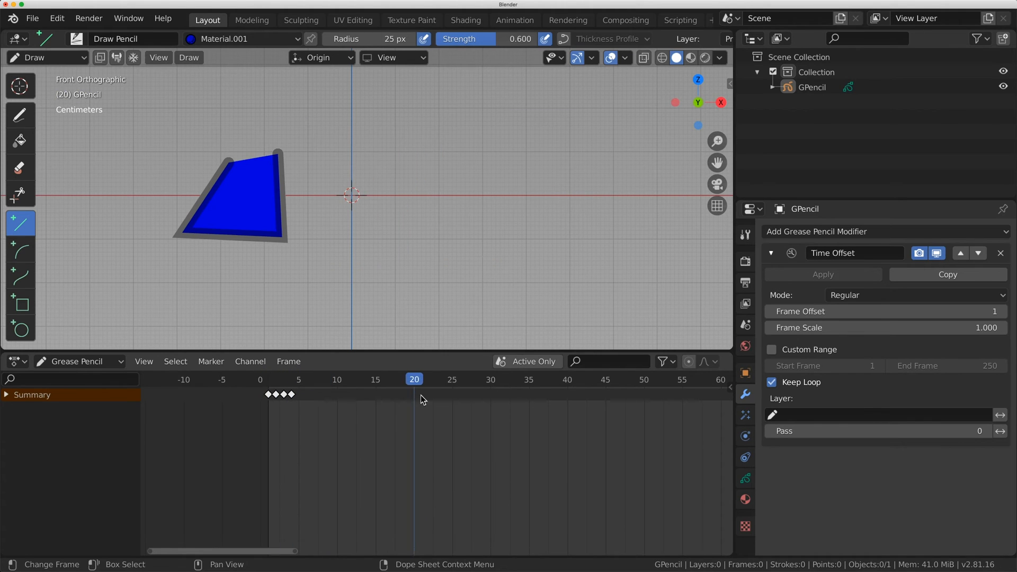
{"action": "left_click", "coordinate": [914, 294]}
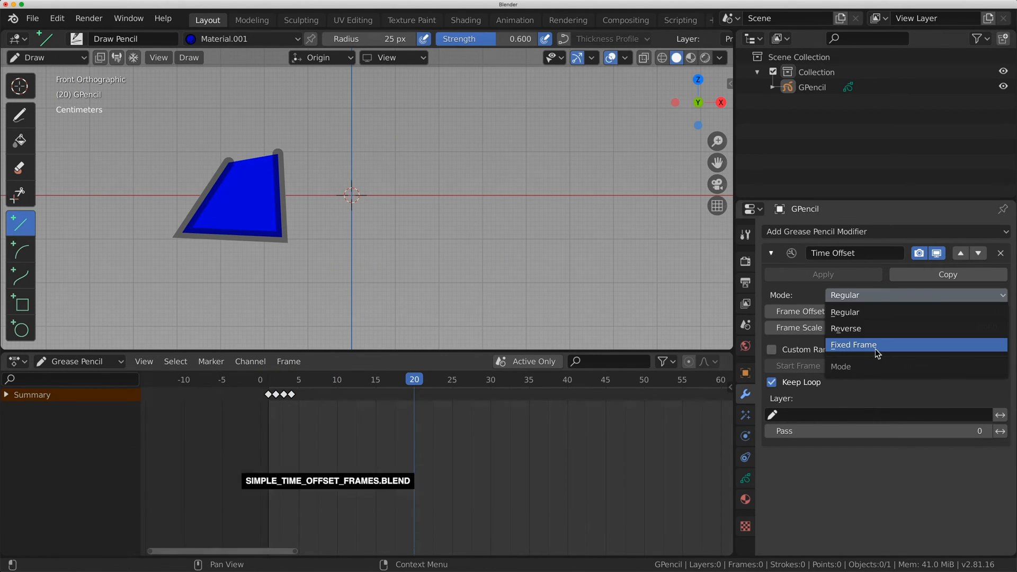
{"action": "left_click", "coordinate": [852, 344]}
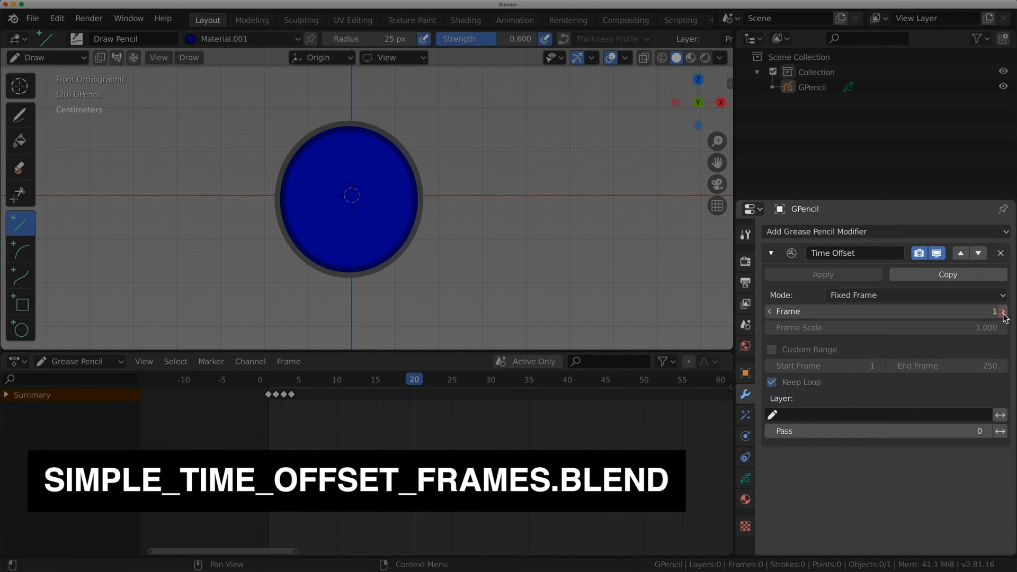
{"action": "left_click", "coordinate": [1002, 311]}
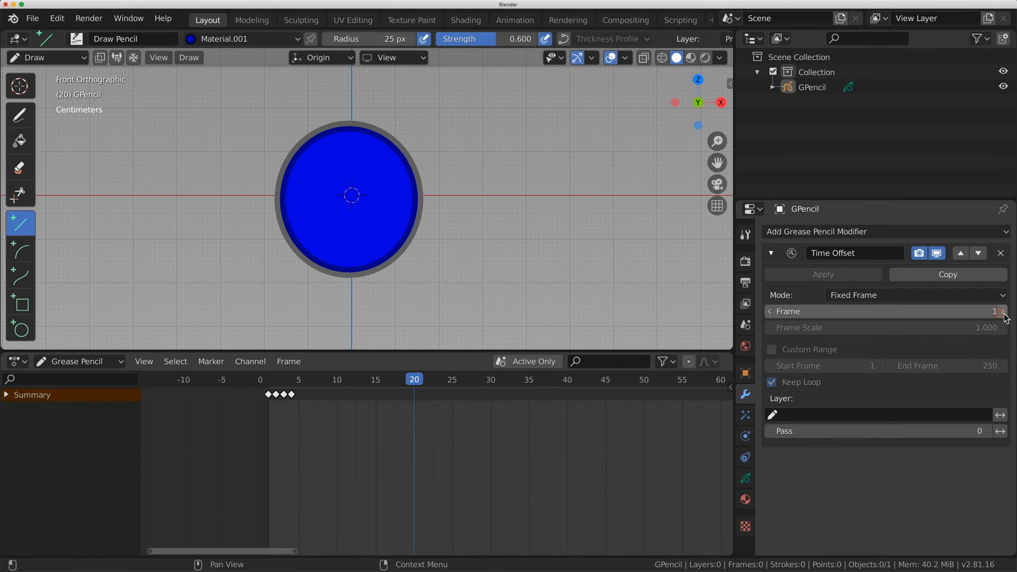
{"action": "left_click", "coordinate": [1002, 312]}
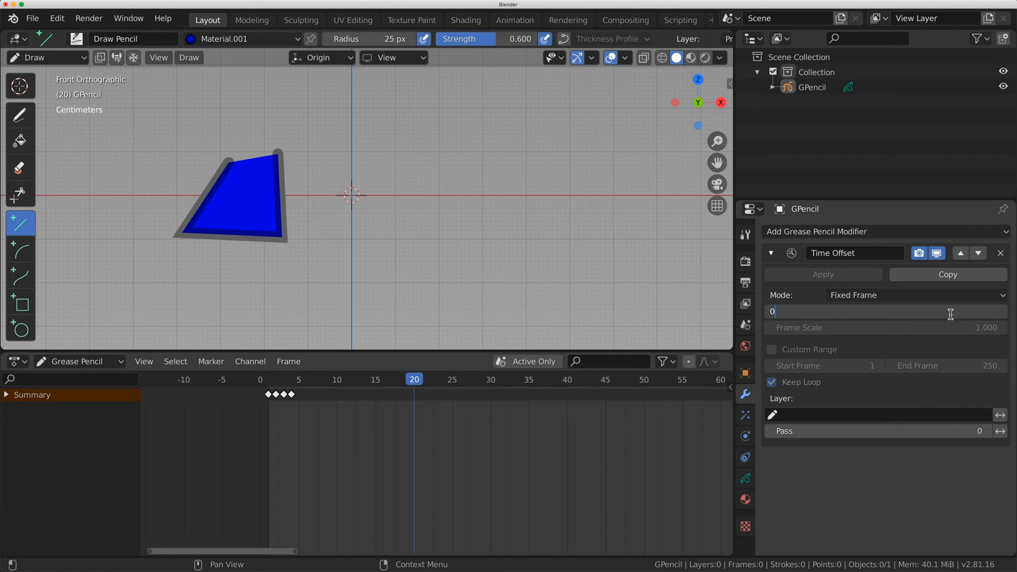
{"action": "type", "text": "3"}
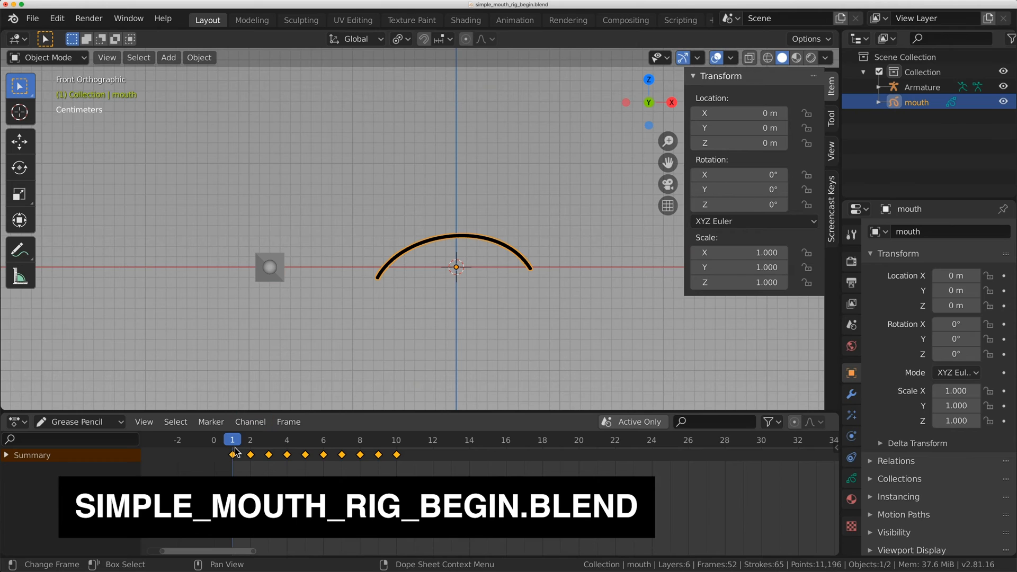
- Preview the mouth drawings on frames 2, 3, 5, 8 and 20, ending on the wide-open mouth
{"action": "left_click", "coordinate": [249, 439]}
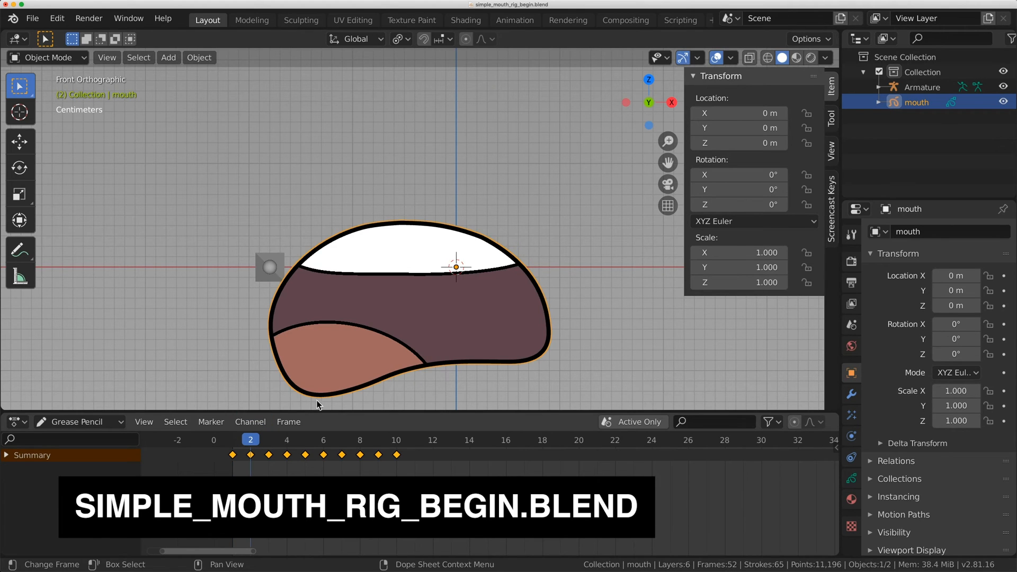
{"action": "left_click", "coordinate": [268, 440]}
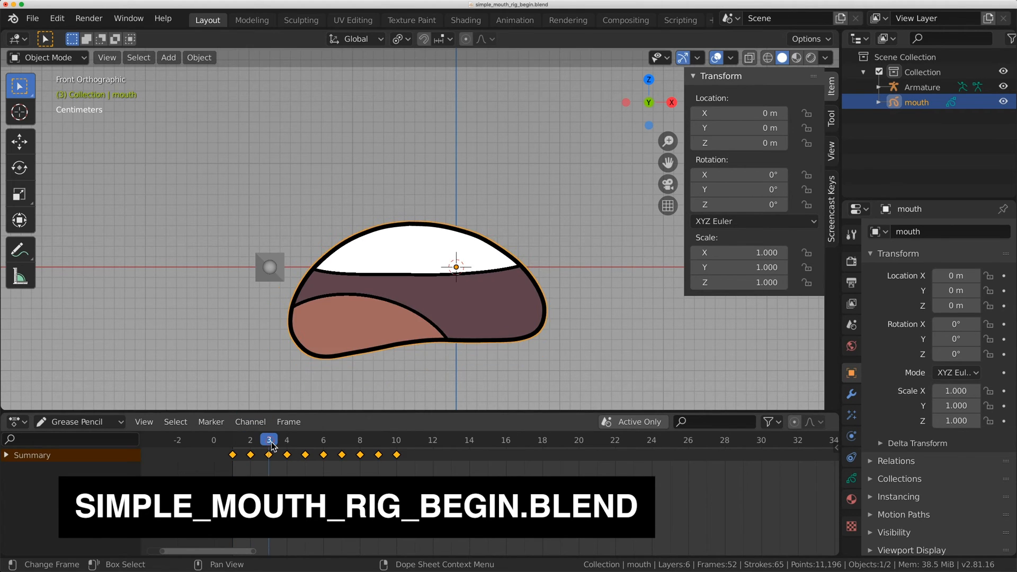
{"action": "left_click", "coordinate": [306, 439]}
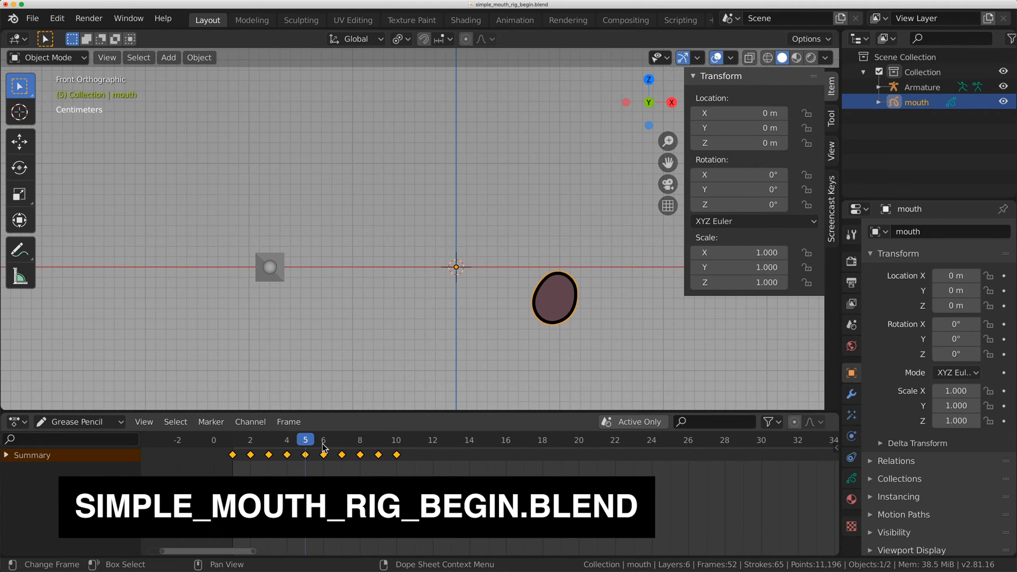
{"action": "left_click", "coordinate": [360, 440]}
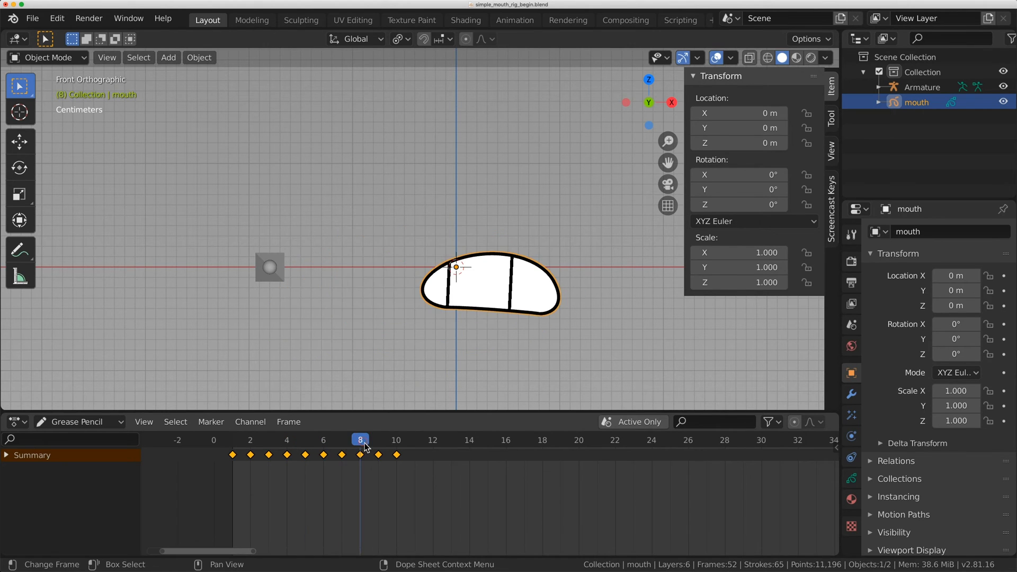
{"action": "left_click", "coordinate": [268, 440]}
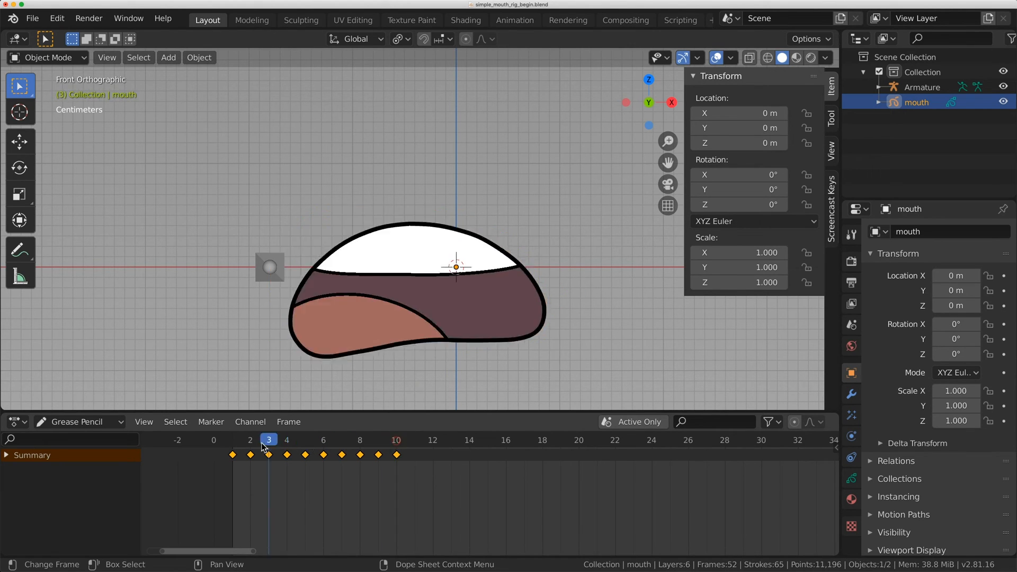
{"action": "left_click", "coordinate": [361, 440]}
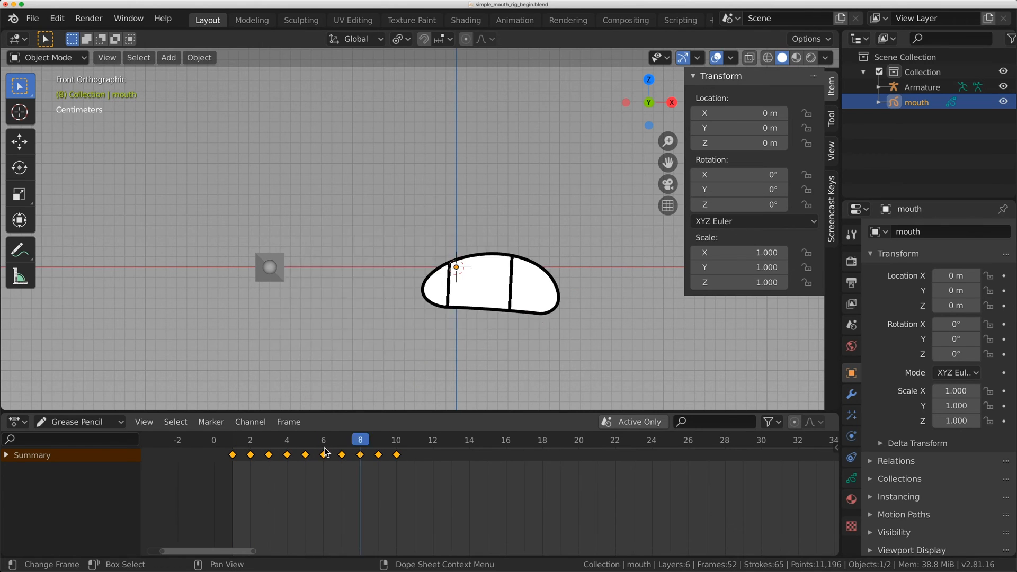
{"action": "left_click", "coordinate": [578, 440]}
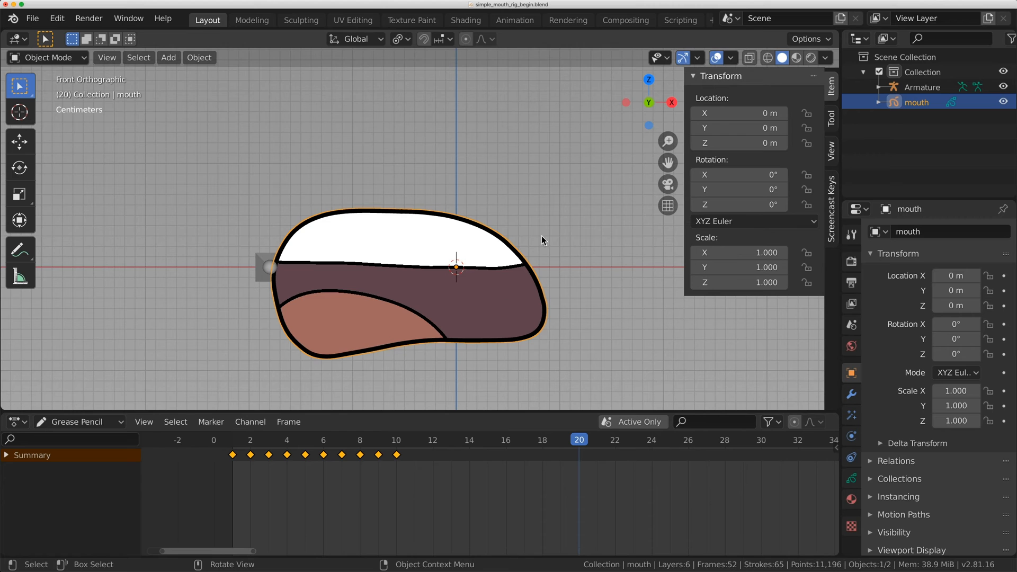
- Add a Time Offset modifier to the mouth in Fixed Frame mode with frame 1
{"action": "left_click", "coordinate": [936, 231]}
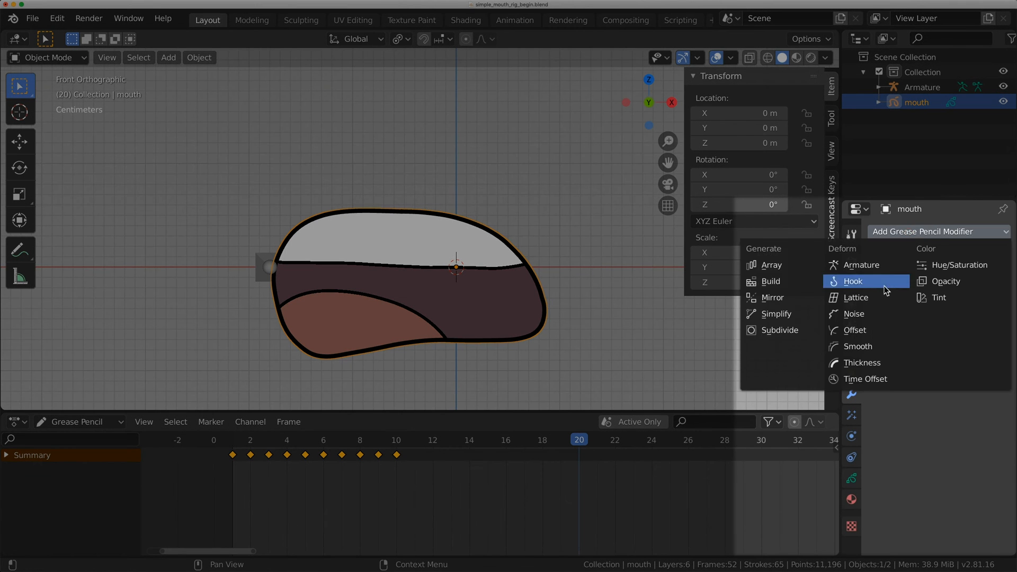
{"action": "left_click", "coordinate": [864, 378]}
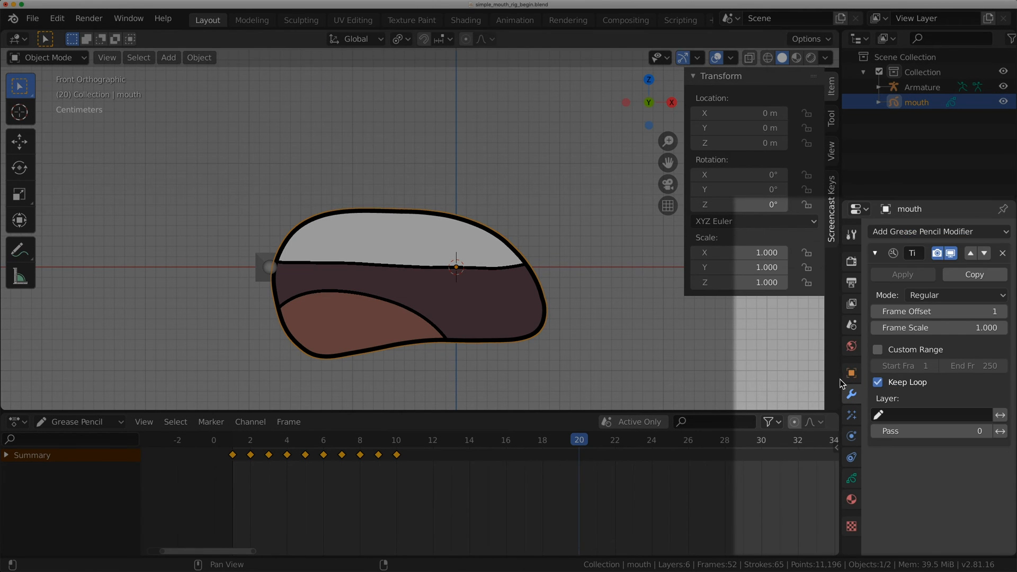
{"action": "left_click", "coordinate": [936, 294]}
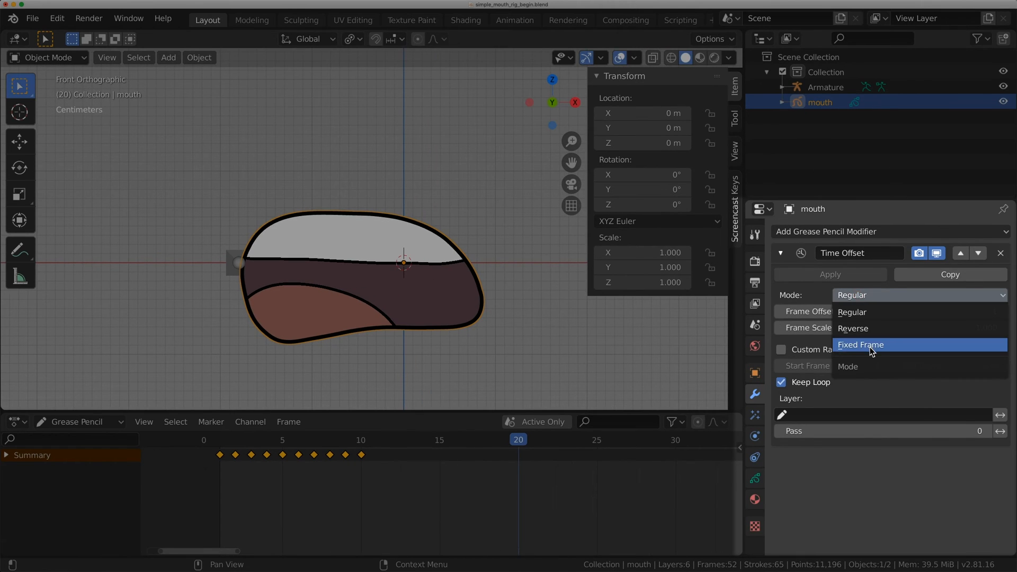
{"action": "left_click", "coordinate": [861, 344]}
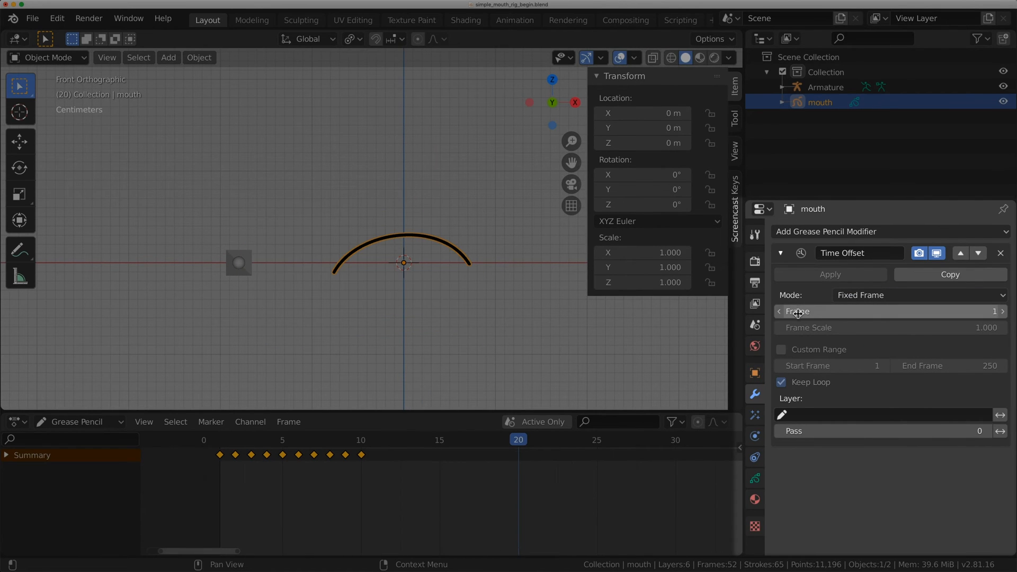
{"action": "left_click", "coordinate": [1003, 312]}
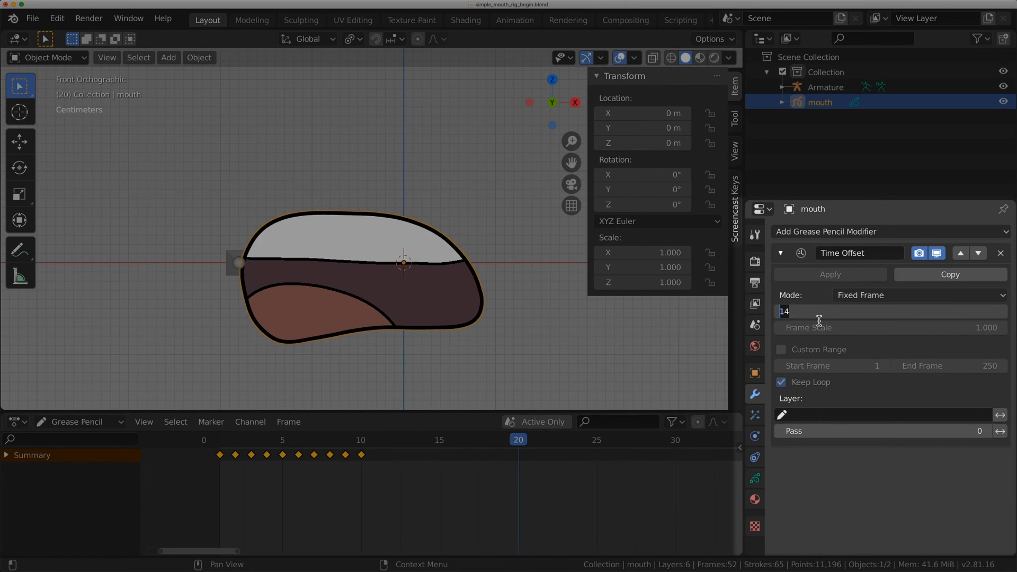
{"action": "type", "text": "1"}
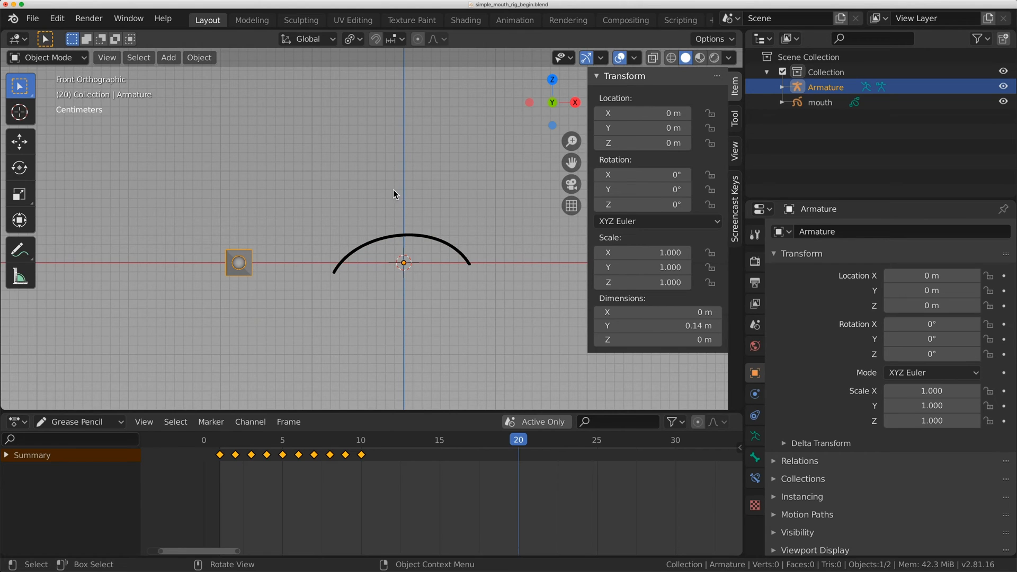
- Add a mouth_shapes custom property to the bone with max 20, then copy its data path
{"action": "left_click", "coordinate": [47, 57]}
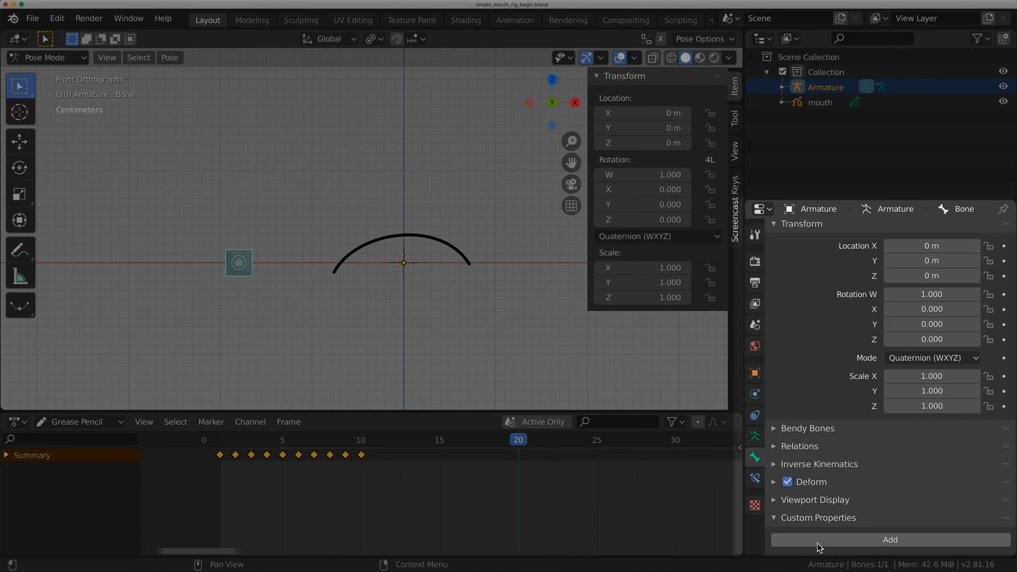
{"action": "left_click", "coordinate": [890, 540]}
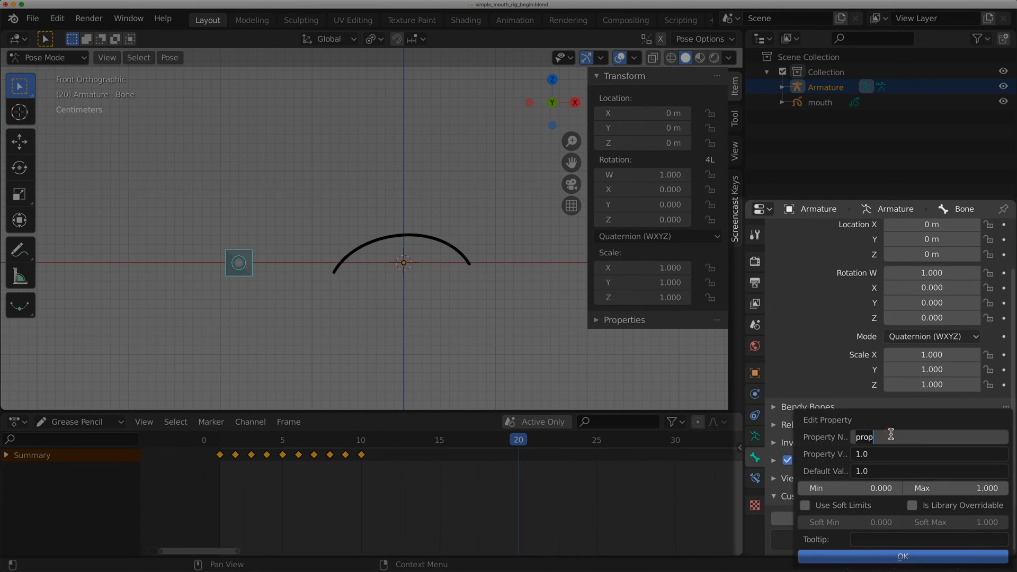
{"action": "type", "text": "mouth_shapes"}
{"action": "left_click", "coordinate": [850, 488]}
{"action": "type", "text": "1"}
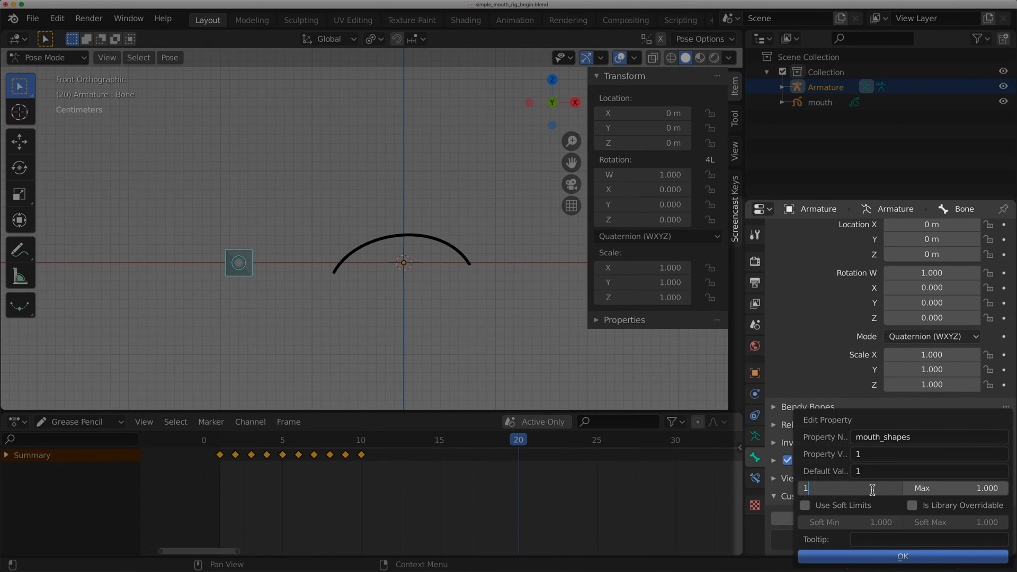
{"action": "type", "text": "20"}
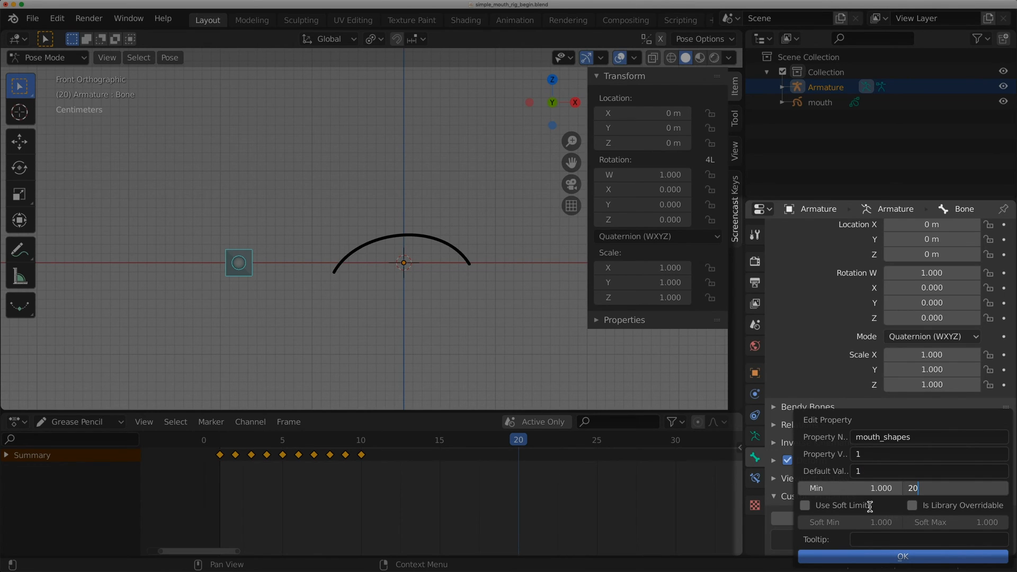
{"action": "left_click", "coordinate": [902, 557]}
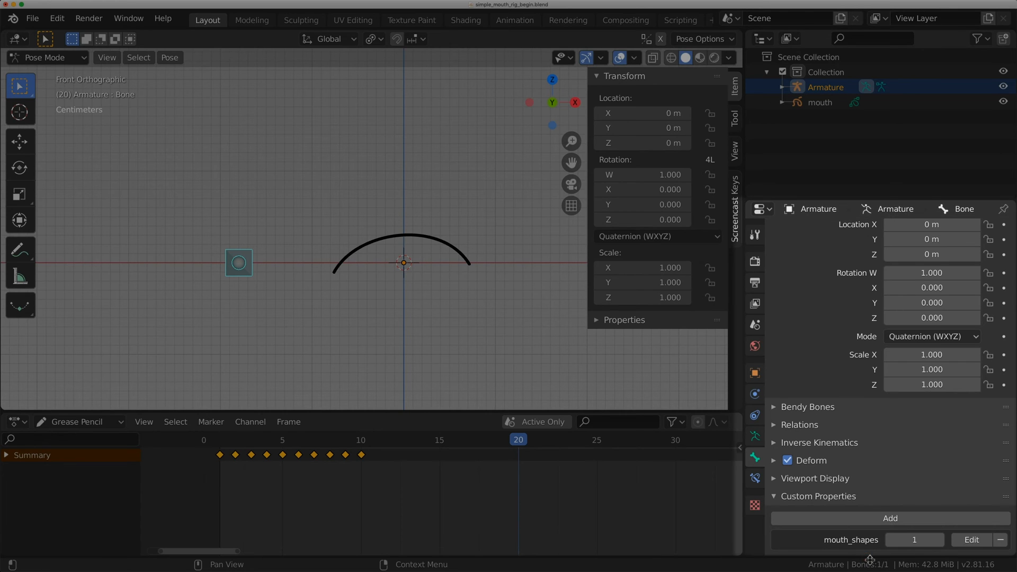
{"action": "right_click", "coordinate": [915, 540]}
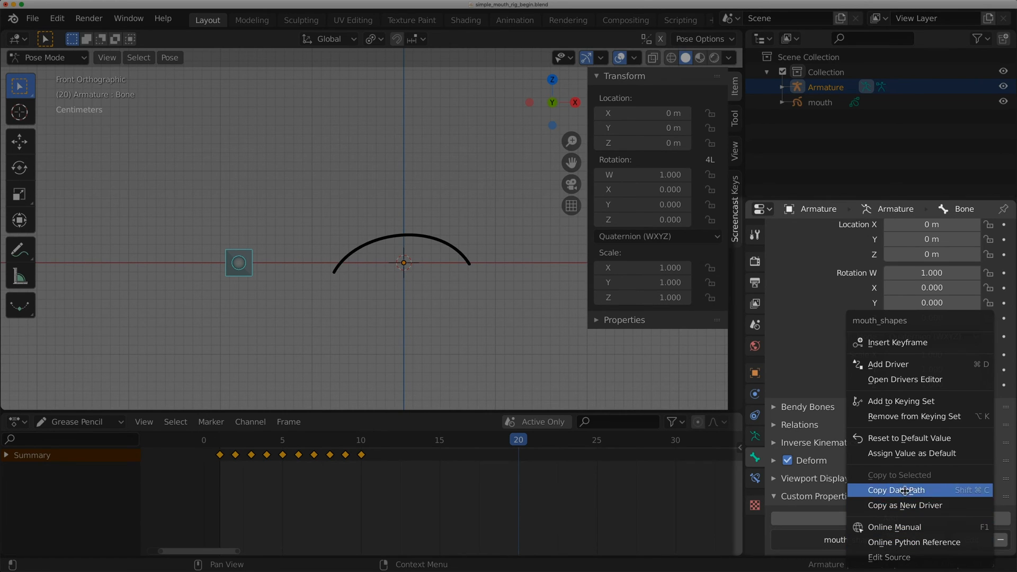
{"action": "mouse_move", "coordinate": [895, 491]}
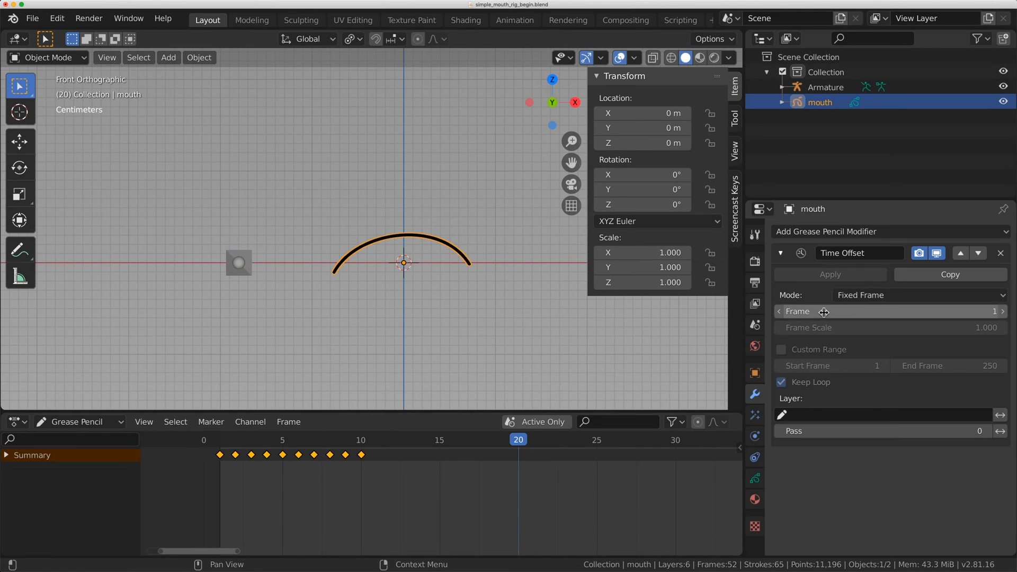
- Drive the fixed frame with expression var and a Single Property variable reading ["mouth_shapes"]
{"action": "right_click", "coordinate": [824, 311]}
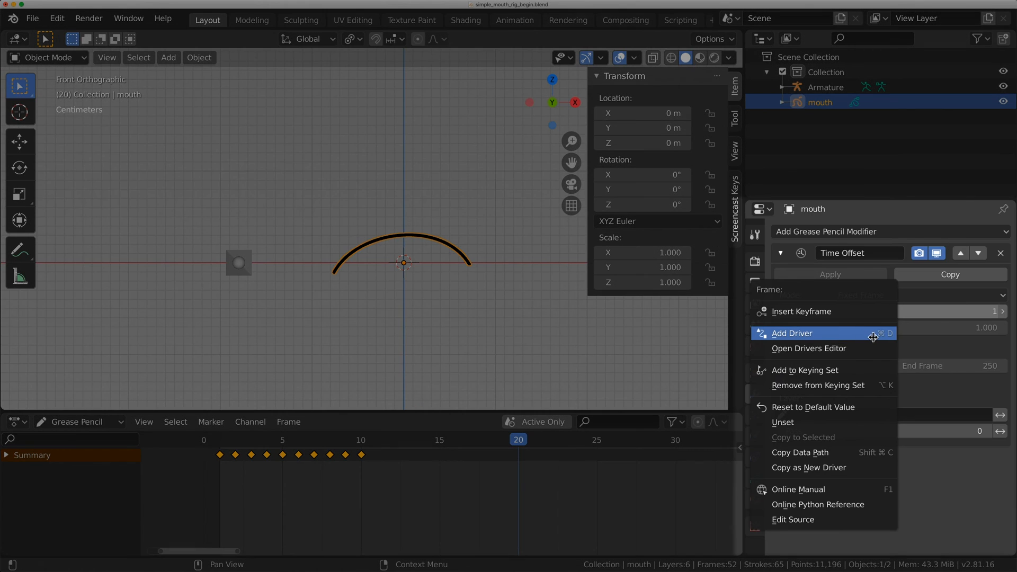
{"action": "left_click", "coordinate": [792, 333]}
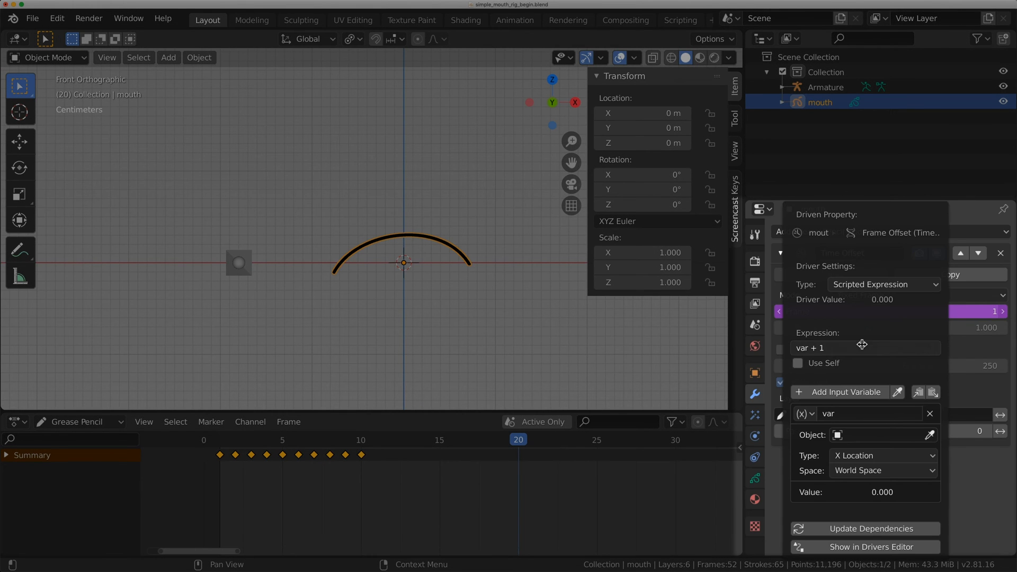
{"action": "left_click", "coordinate": [863, 347]}
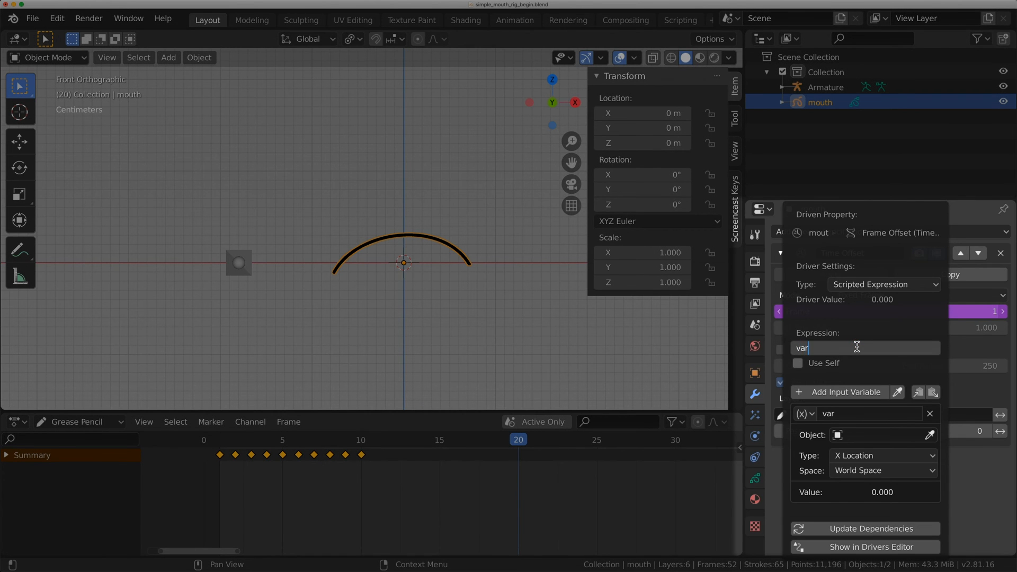
{"action": "left_click", "coordinate": [804, 413]}
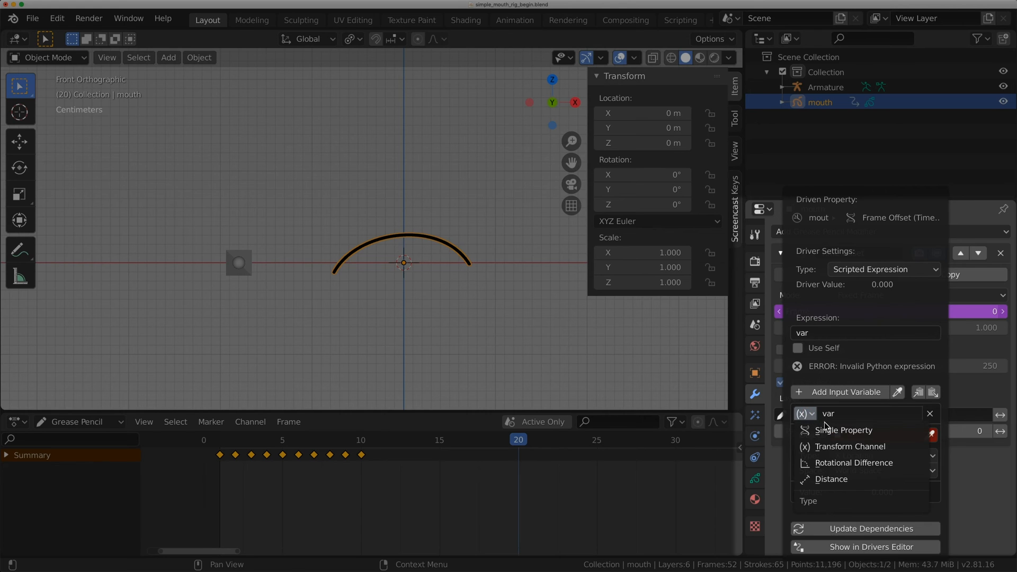
{"action": "left_click", "coordinate": [843, 430]}
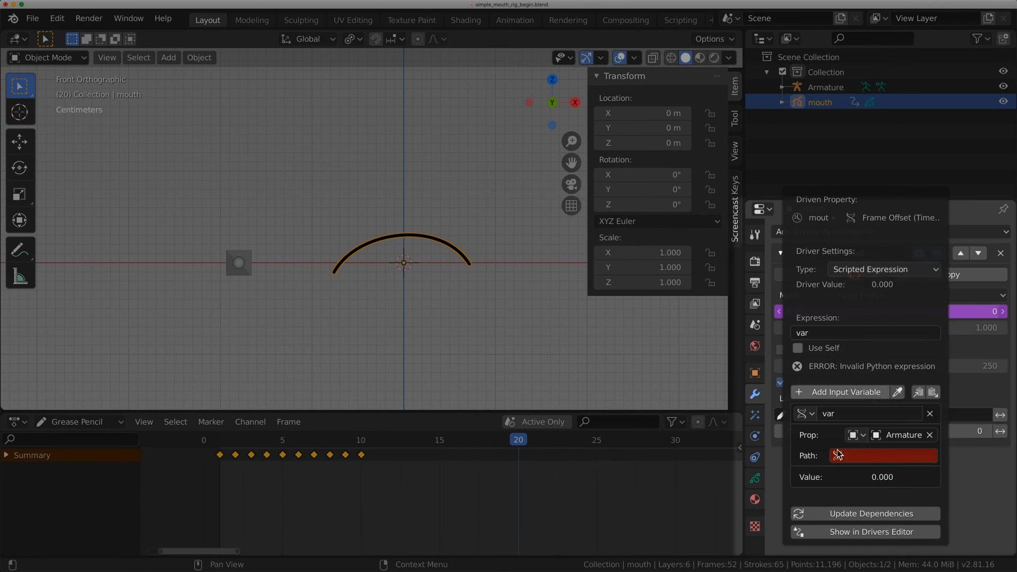
{"action": "left_click", "coordinate": [882, 455]}
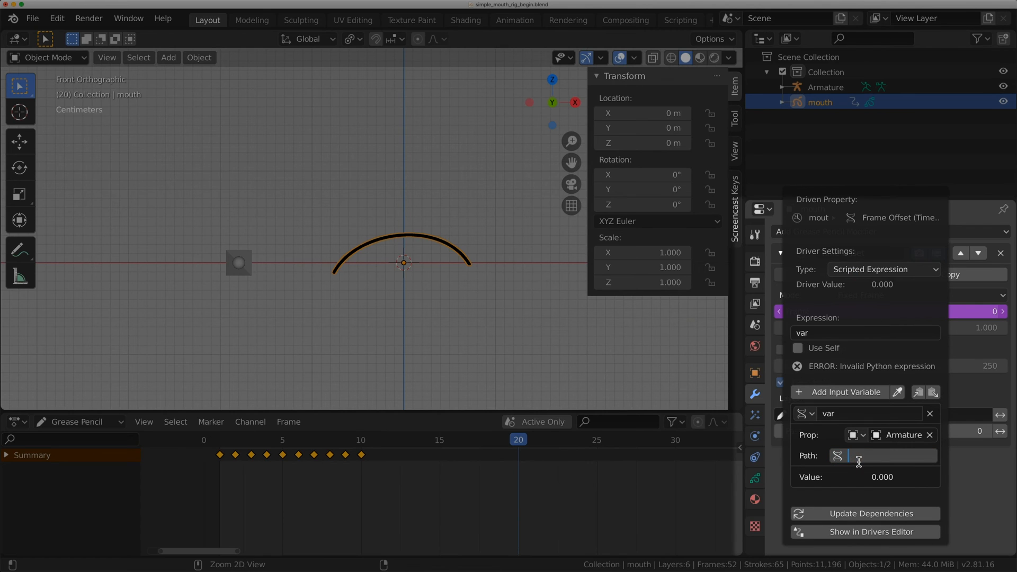
{"action": "type", "text": "[\"mouth_shapes\"]"}
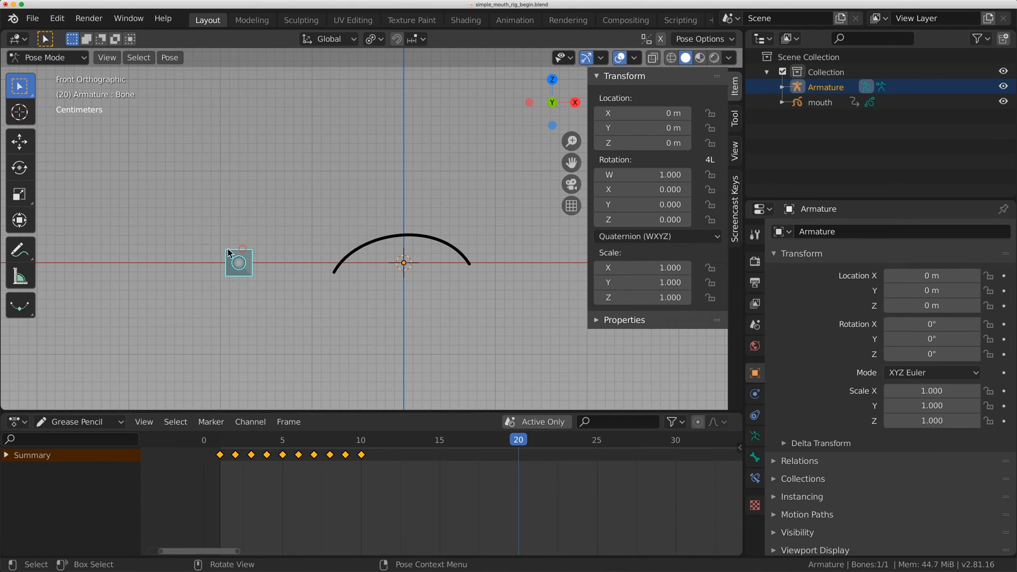
- Set mouth_shapes to 6 in the sidebar Properties panel, then open another mouth rig file
{"action": "left_click", "coordinate": [624, 320]}
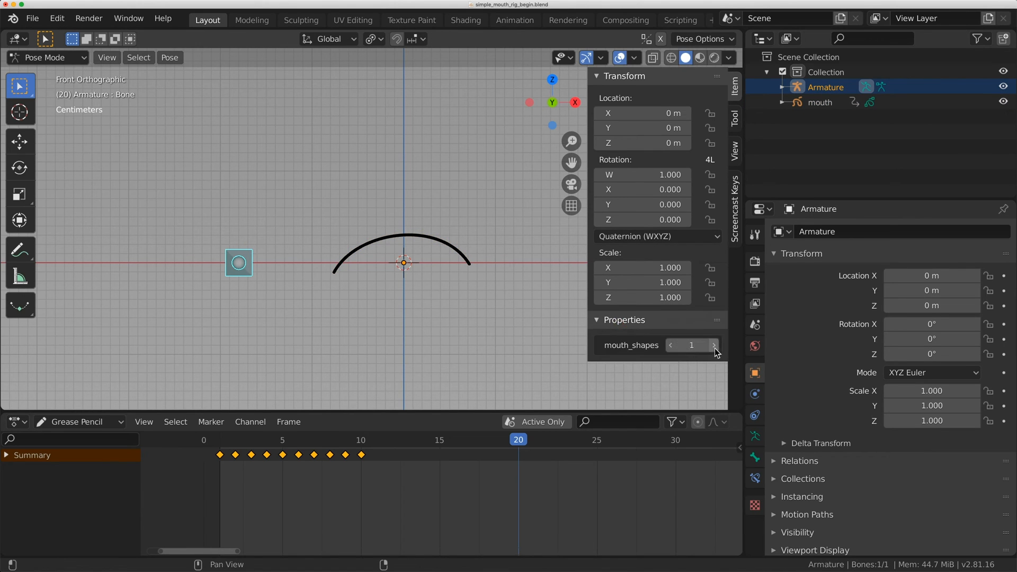
{"action": "right_click", "coordinate": [691, 344]}
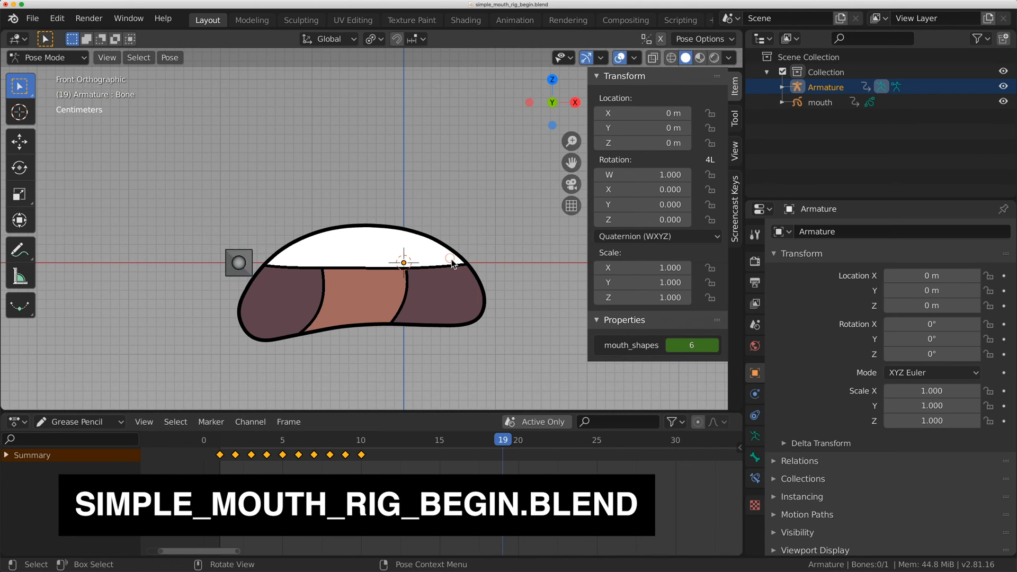
{"action": "left_click", "coordinate": [820, 101]}
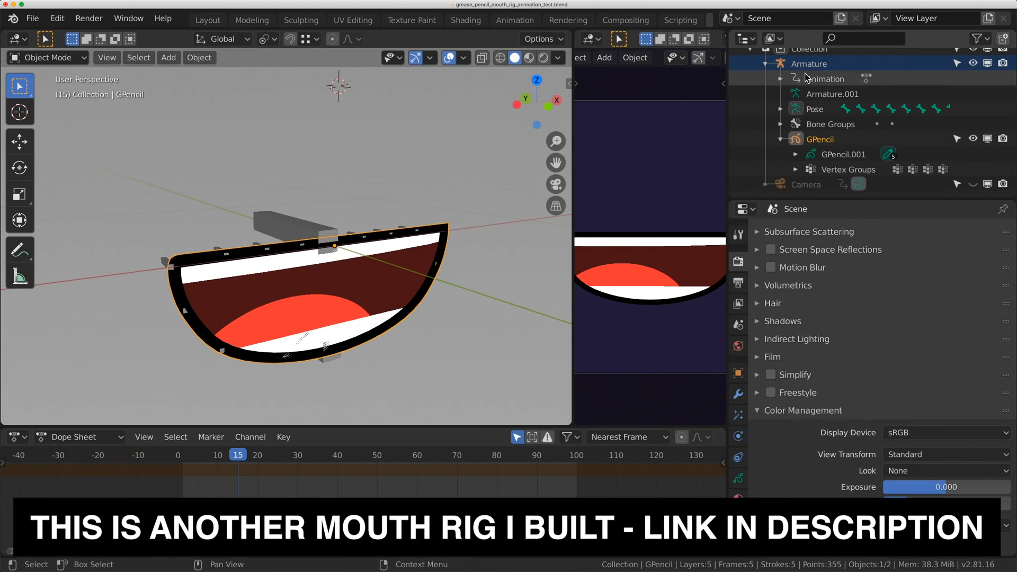
- Open gravity_falls_face_test.blend and select the mouth_control bone in Pose Mode
{"action": "left_click", "coordinate": [425, 455]}
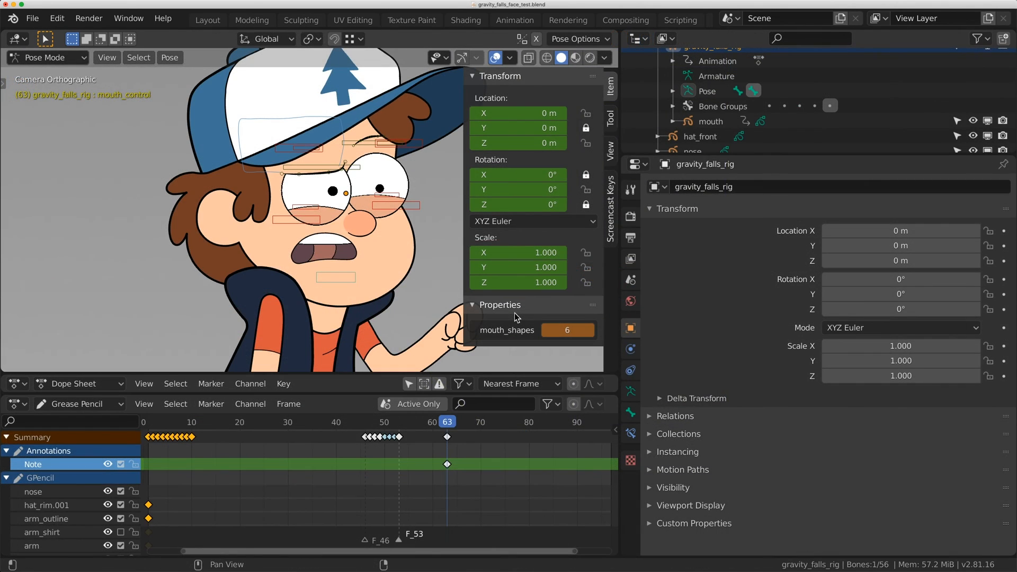
- Open lego_head.v0011.blend and select the eye_target_right bone in Pose Mode
{"action": "left_click", "coordinate": [546, 330]}
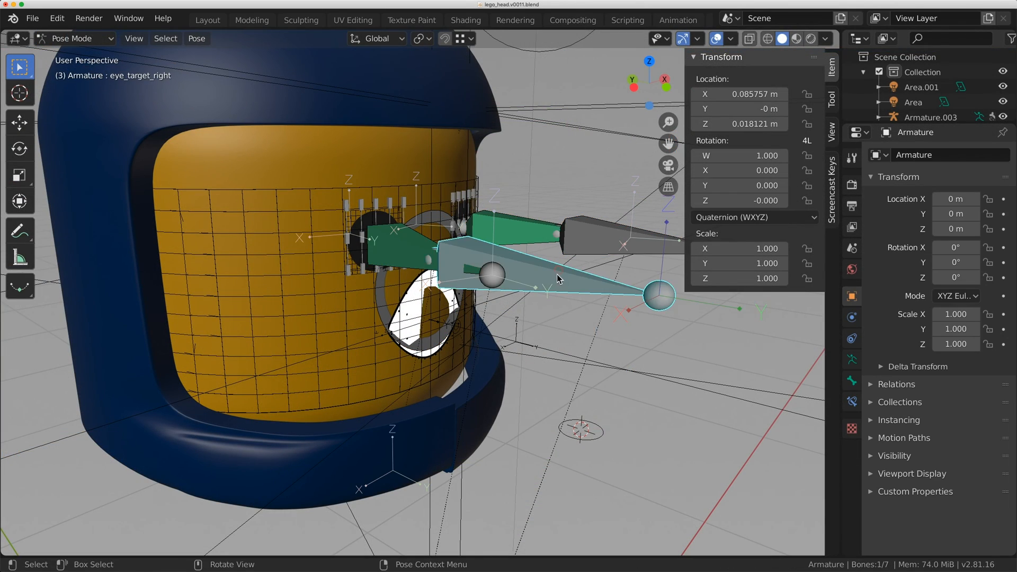
- Orbit around the helmet's grease pencil eye, then reopen gravity_falls_face_test.blend
{"action": "left_click_drag", "start_coordinate": [660, 297], "coordinate": [531, 345]}
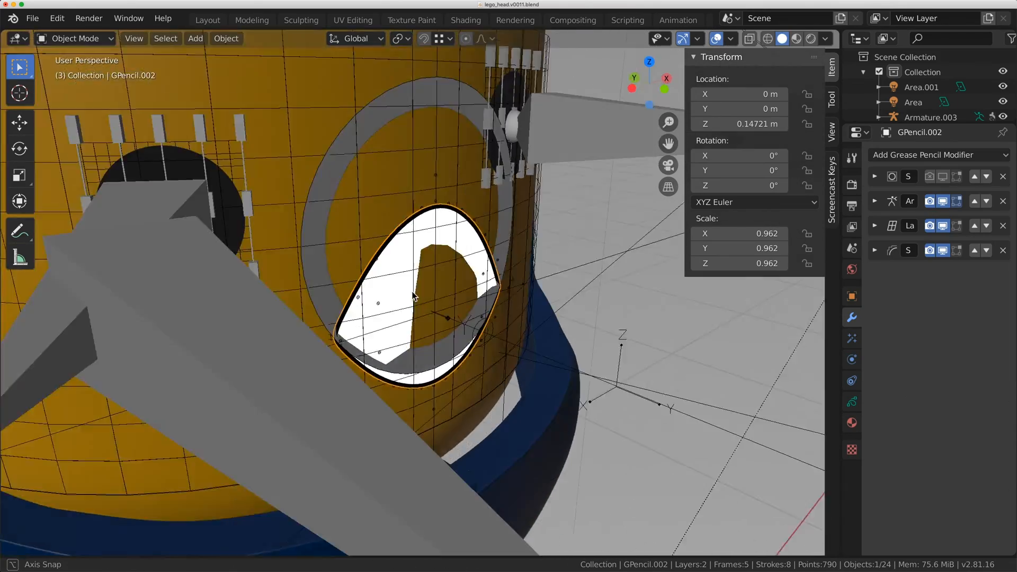
{"action": "left_click_drag", "start_coordinate": [416, 292], "coordinate": [441, 266]}
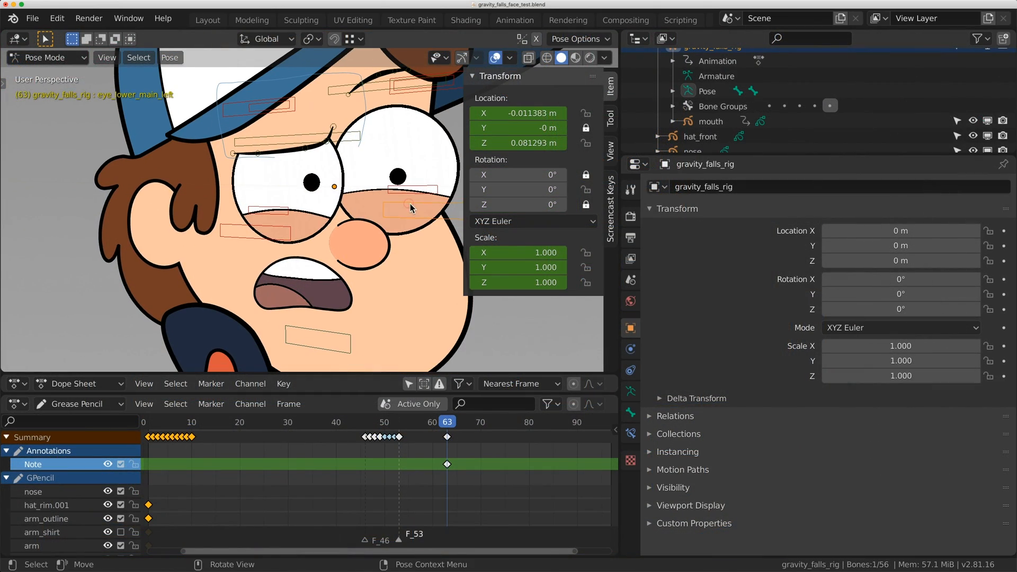
- Move the eye_lower_main_left and eye_lower_detail_left bones to reshape the left lower lid
{"action": "left_click_drag", "start_coordinate": [408, 207], "coordinate": [425, 178]}
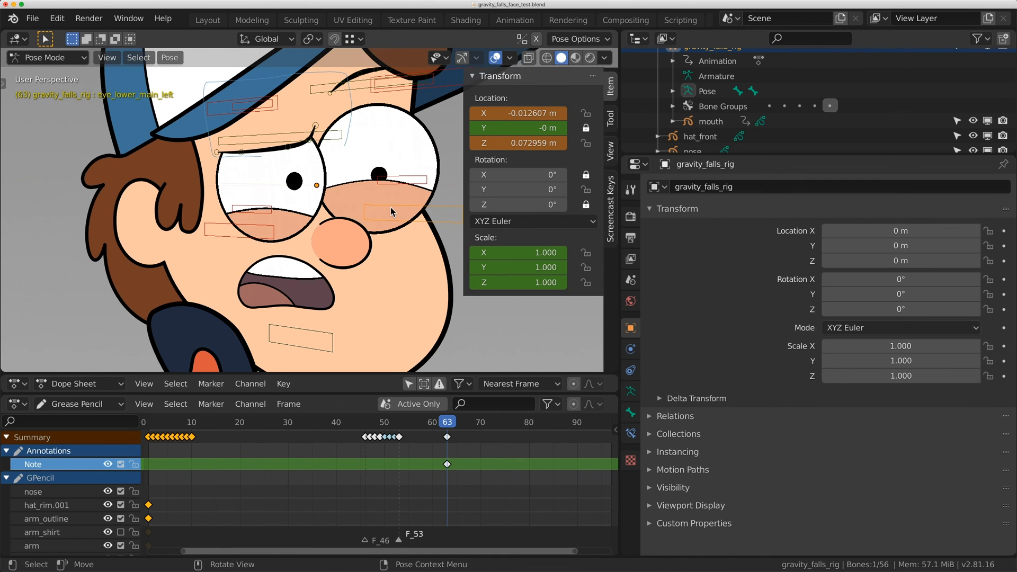
{"action": "left_click_drag", "start_coordinate": [391, 211], "coordinate": [399, 208]}
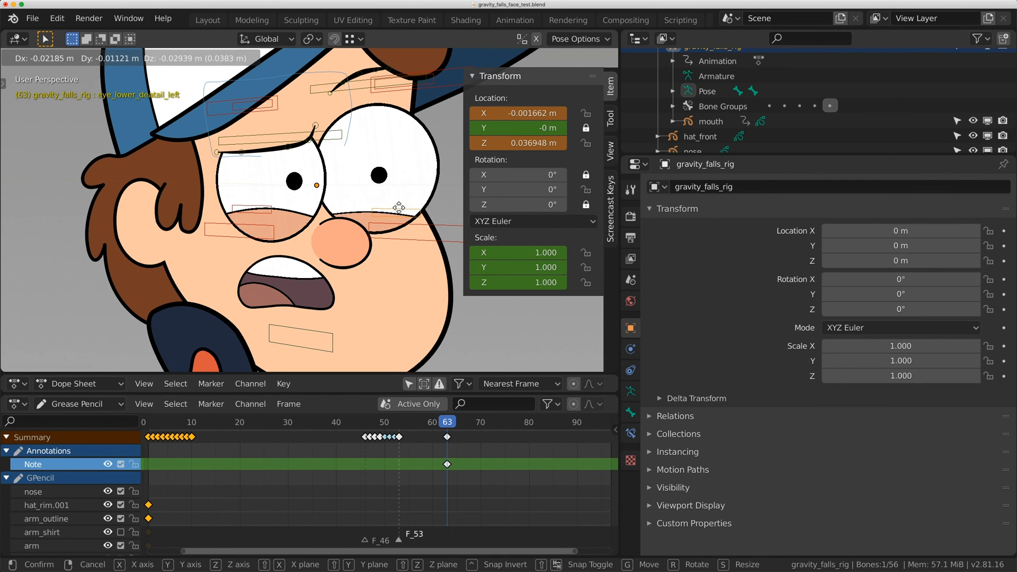